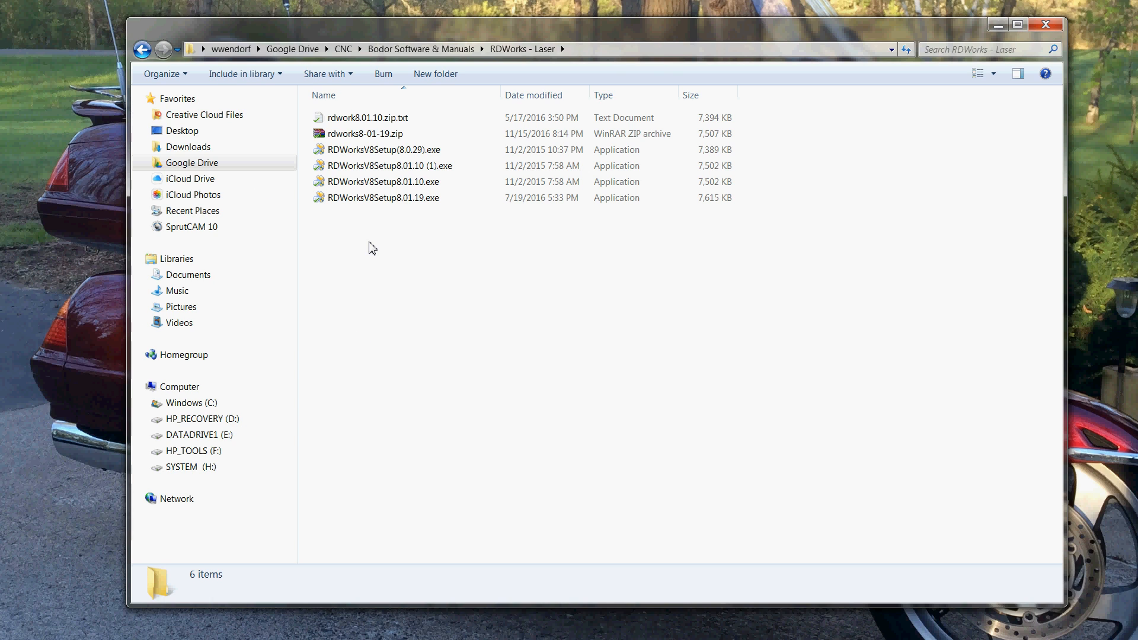
{"action": "mouse_move", "coordinate": [390, 221]}
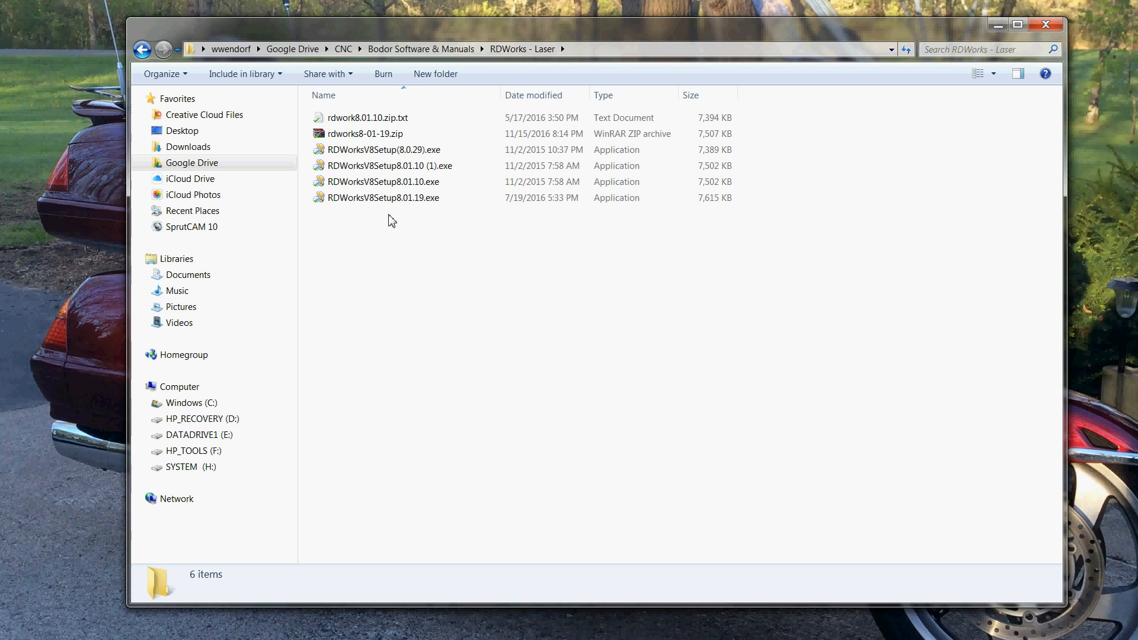
Select RDWorksV8Setup8.01.19.exe in the RDWorks - Laser folder.
{"action": "left_click", "coordinate": [383, 197]}
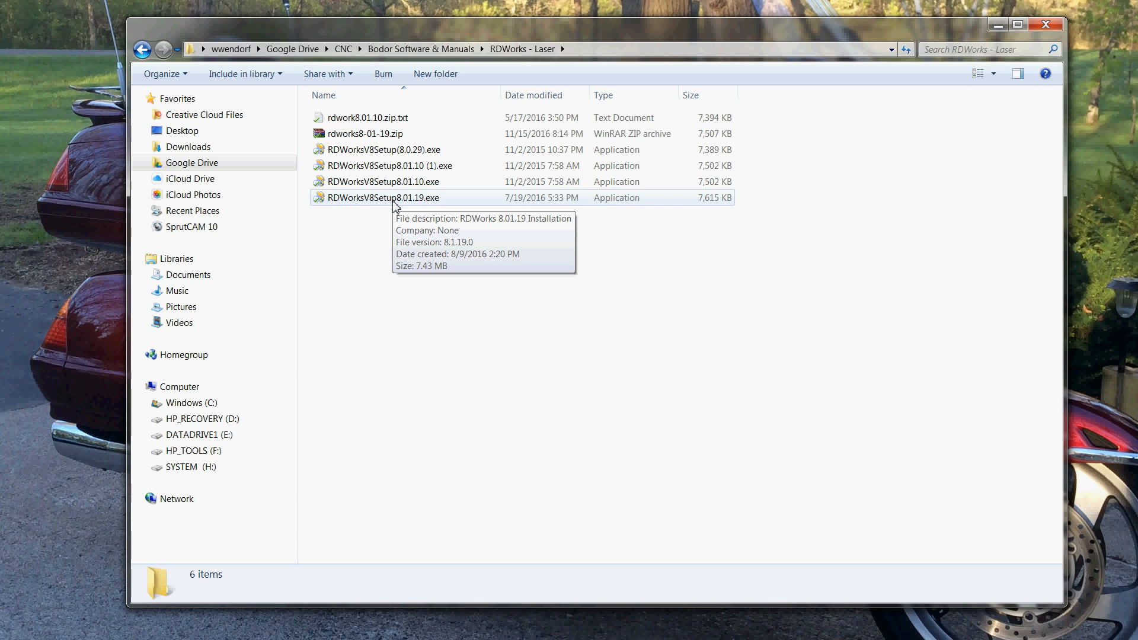
{"action": "left_click", "coordinate": [384, 197]}
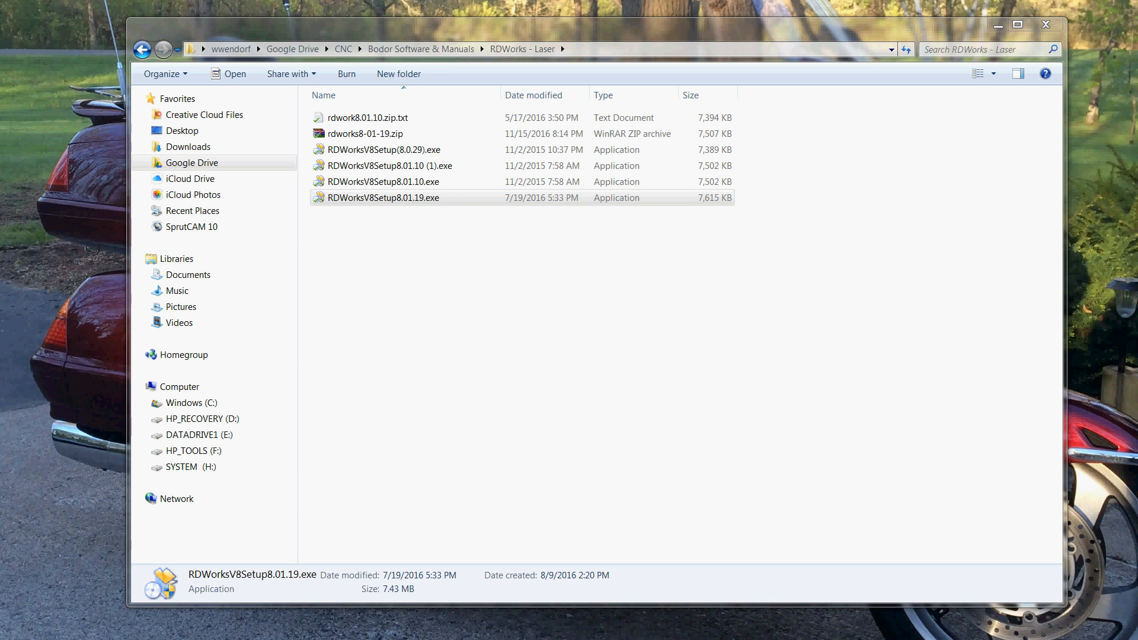
Launch the RDWorks 8.01.19 installer and move past its welcome page.
{"action": "double_click", "coordinate": [384, 197]}
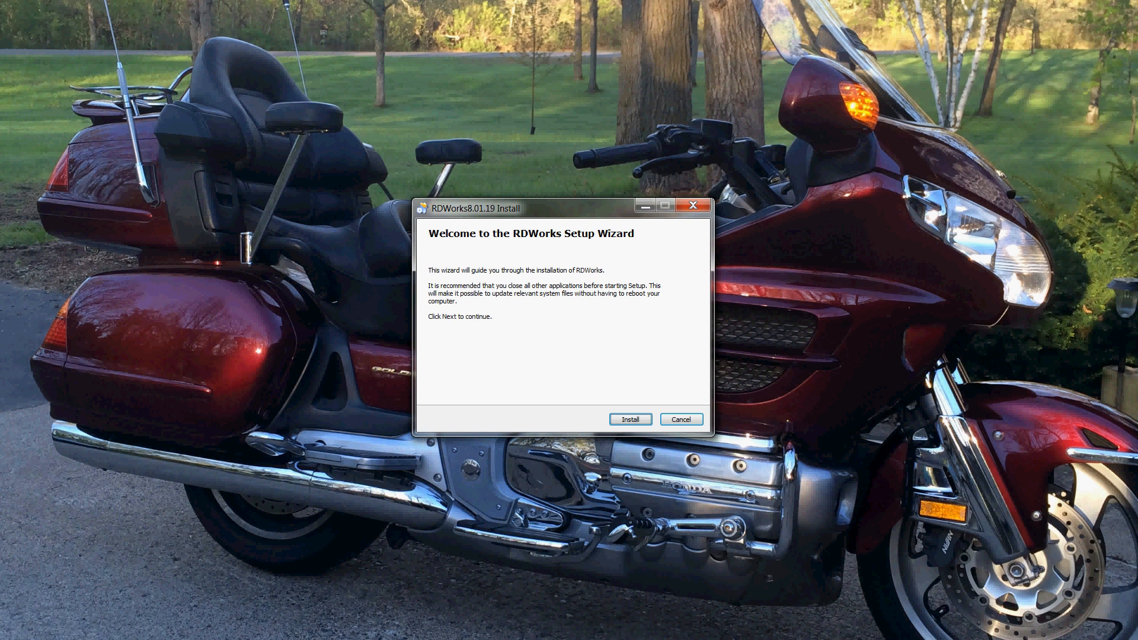
{"action": "left_click", "coordinate": [630, 419]}
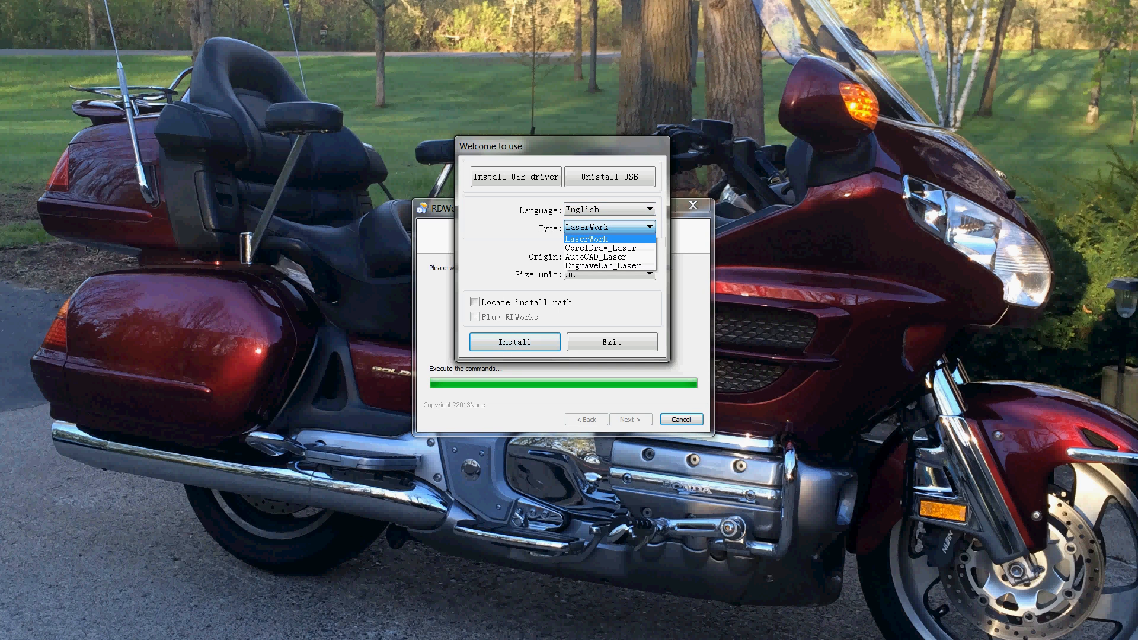
Install RDWorks as LaserWork with TopRight origin and mm units, then dismiss the finish message.
{"action": "left_click", "coordinate": [586, 239]}
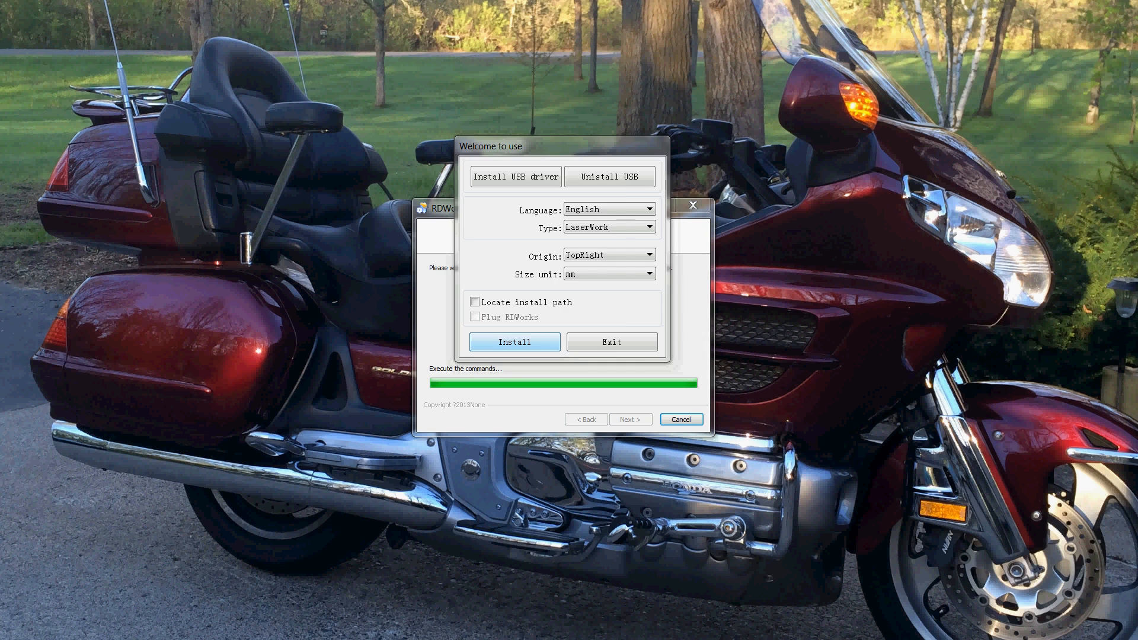
{"action": "left_click", "coordinate": [514, 341]}
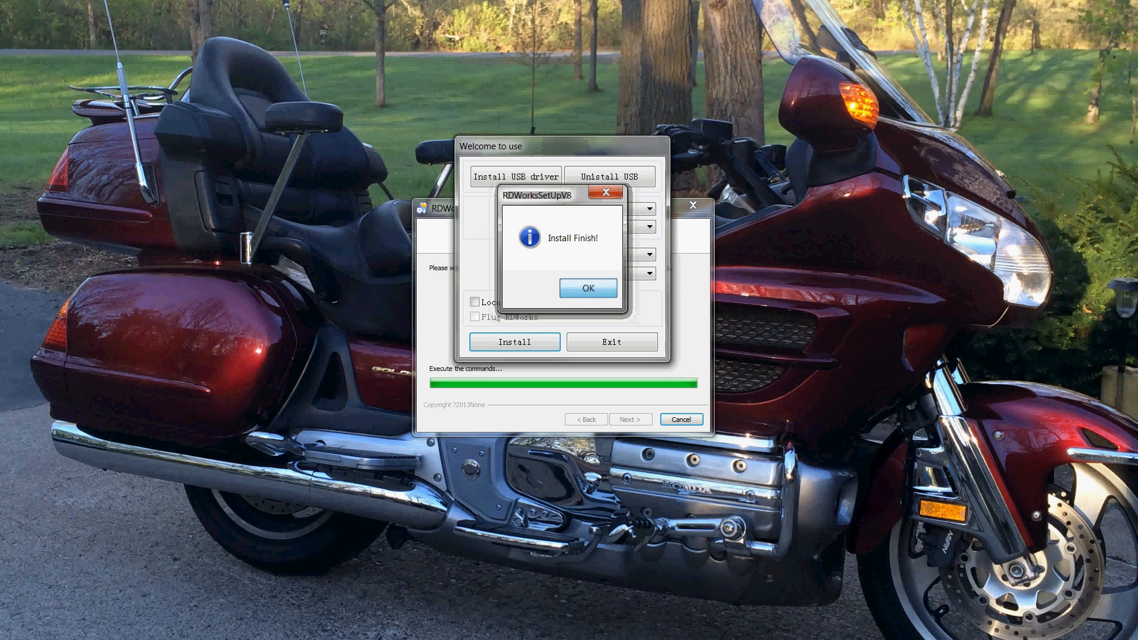
{"action": "left_click", "coordinate": [588, 287]}
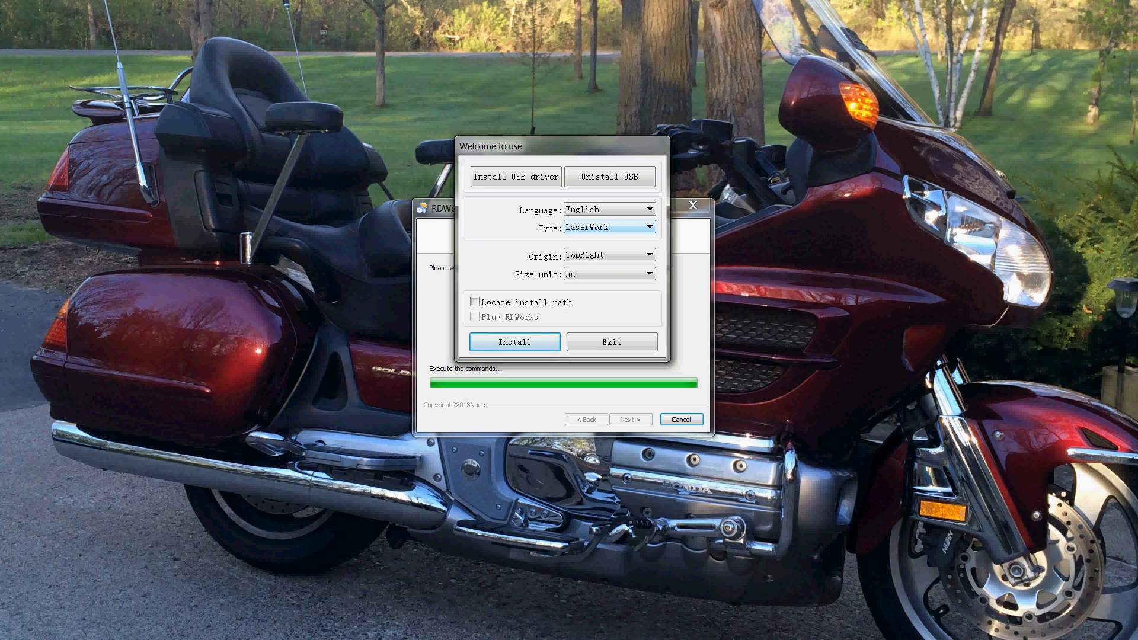
Set the install type to CorelDraw_Laser and tick Plug RDWorks.
{"action": "left_click", "coordinate": [649, 227]}
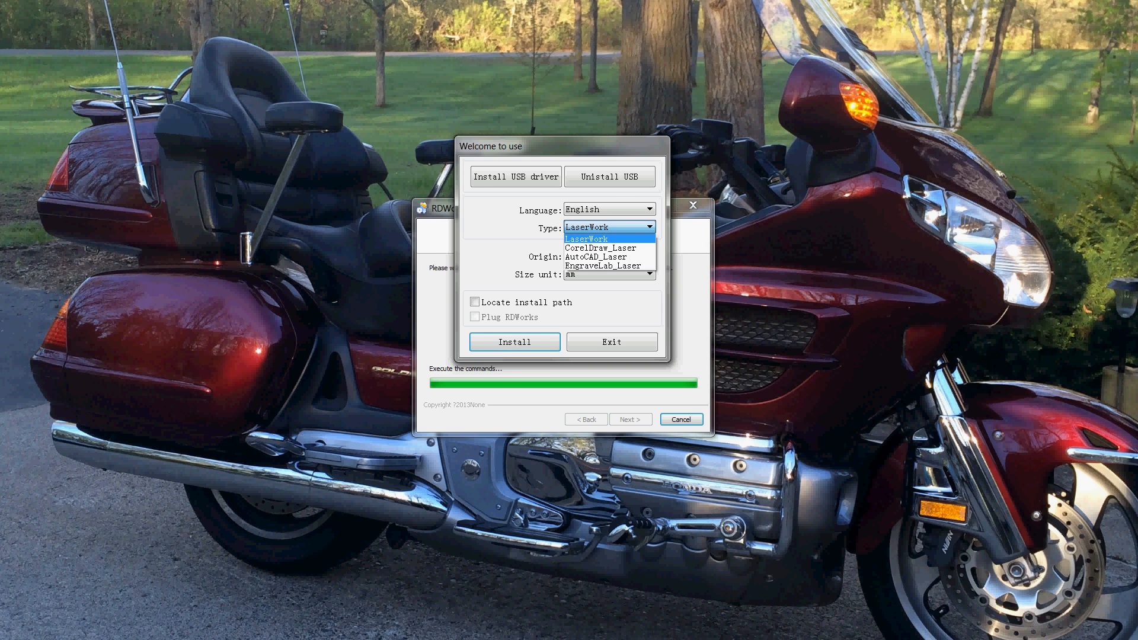
{"action": "mouse_move", "coordinate": [599, 248]}
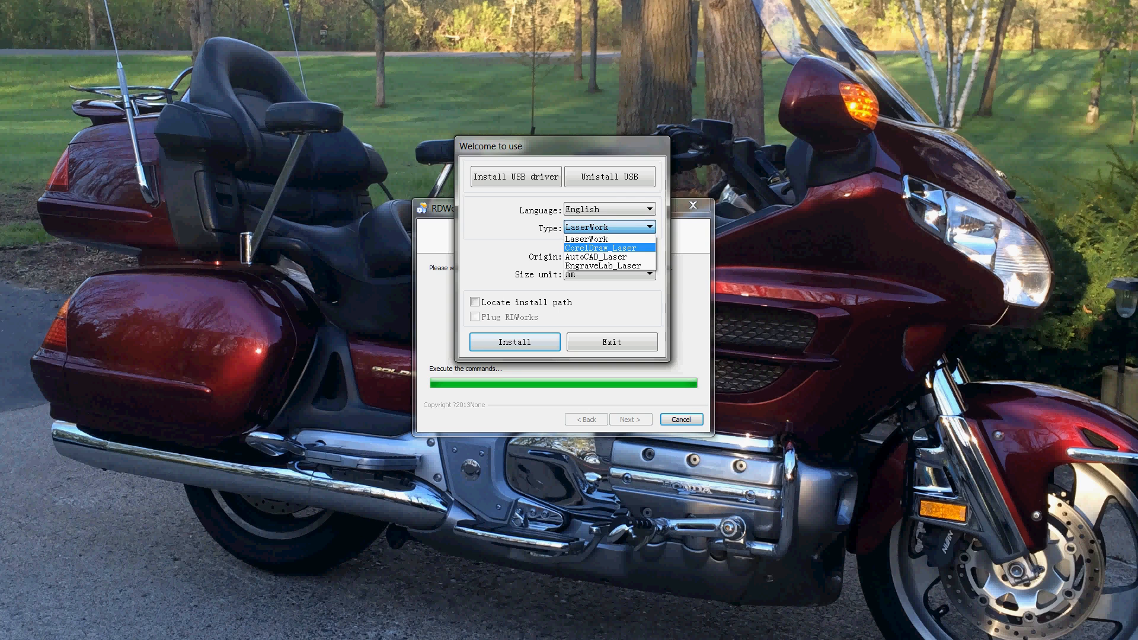
{"action": "left_click", "coordinate": [599, 248]}
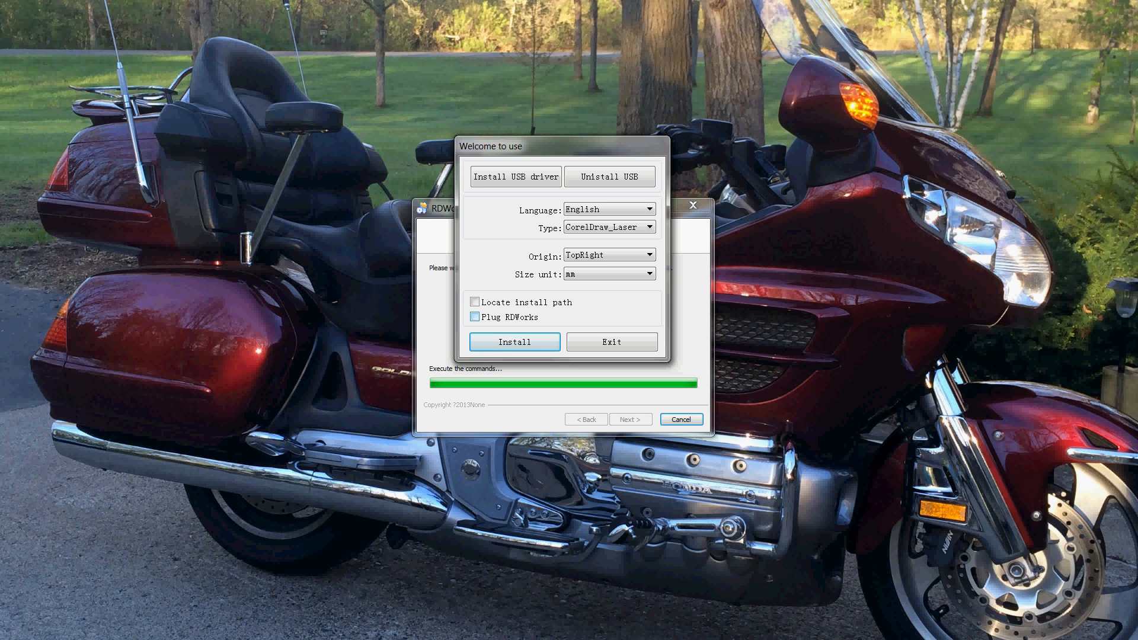
{"action": "left_click", "coordinate": [474, 317]}
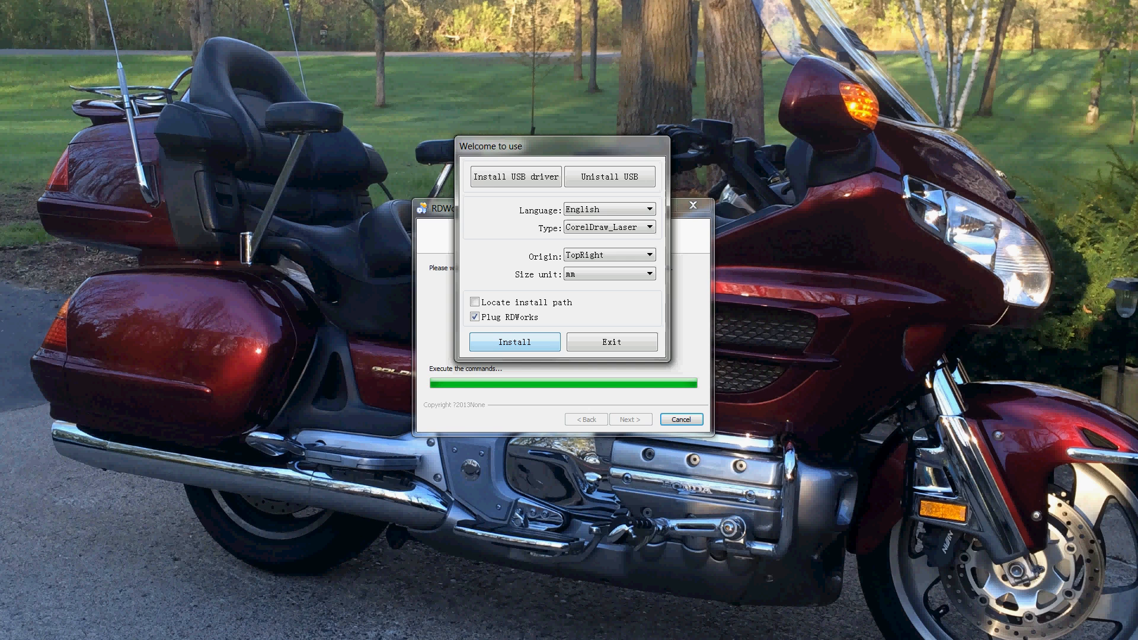
Install the plug-in for Corel15-32 and Corel18-64, getting past the CorelDraw running warning.
{"action": "left_click", "coordinate": [514, 342]}
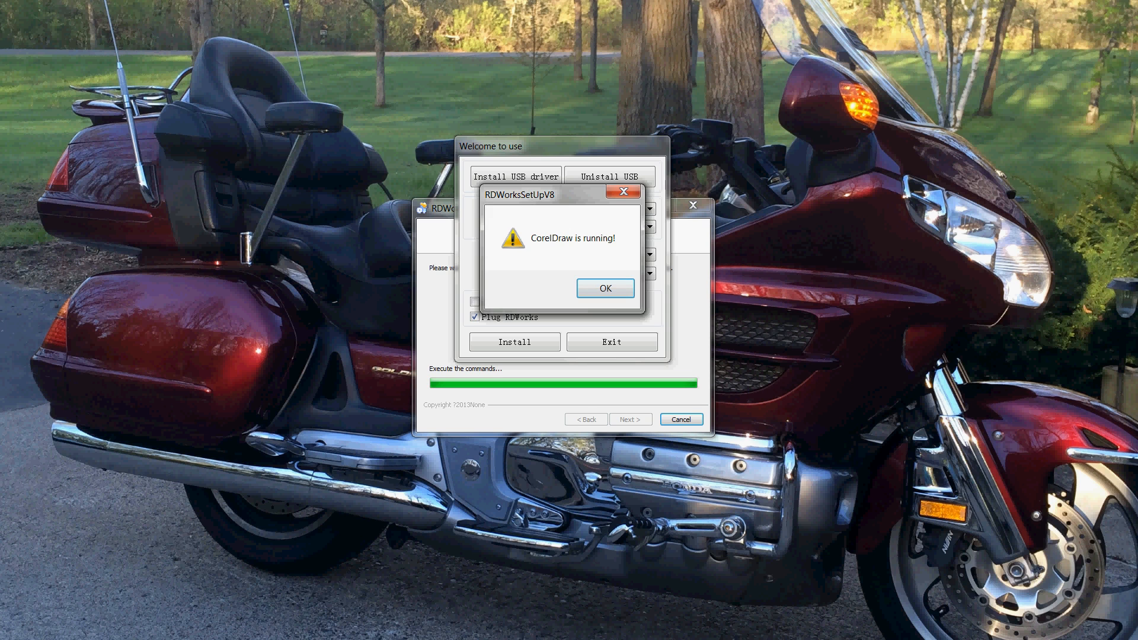
{"action": "left_click", "coordinate": [604, 288]}
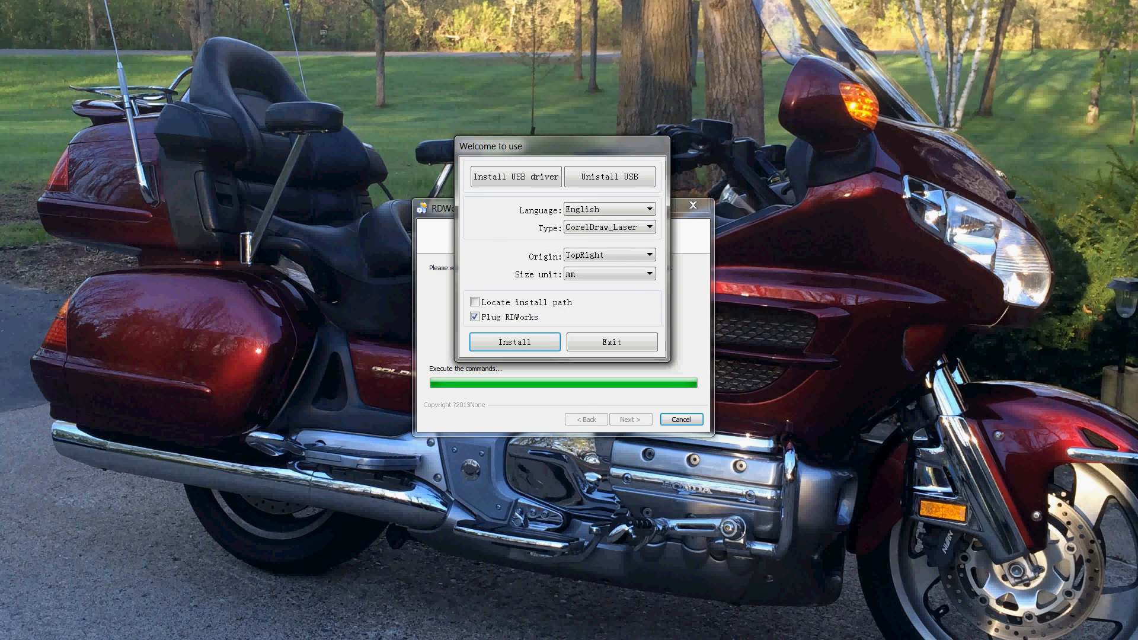
{"action": "left_click", "coordinate": [513, 341]}
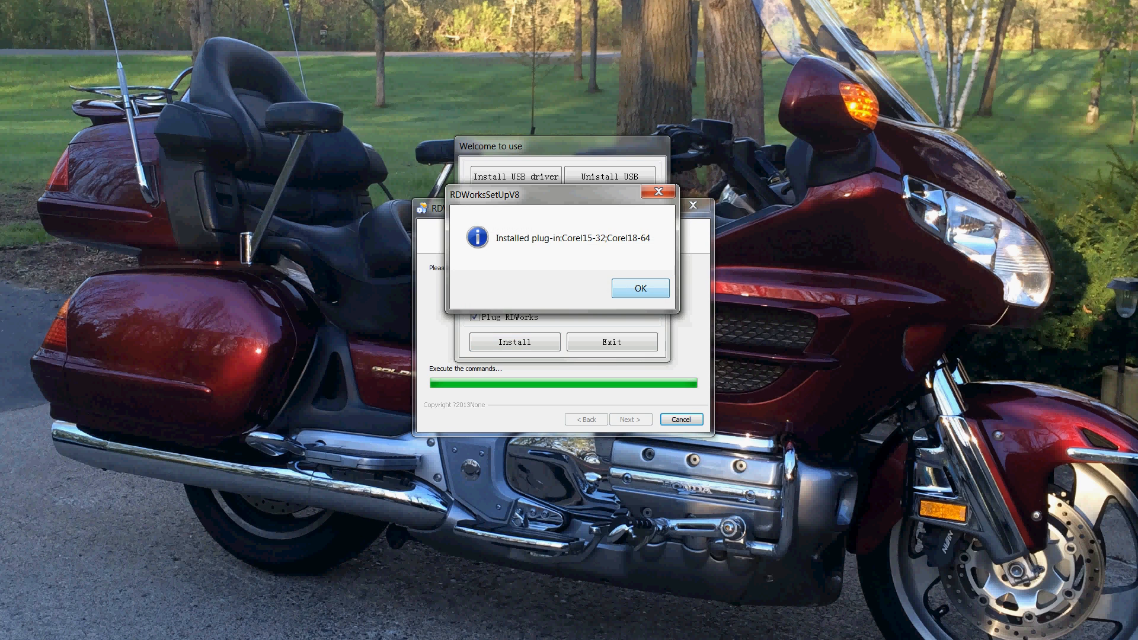
{"action": "left_click", "coordinate": [640, 287]}
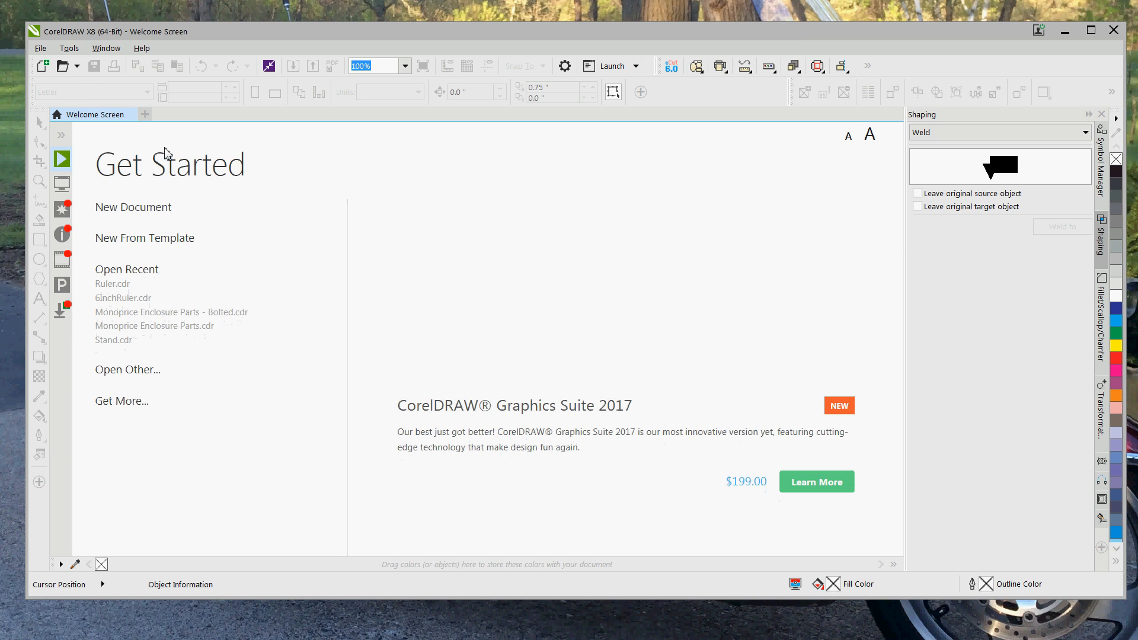
Create a new 48 x 35 inch blank document, Untitled-1, from the Welcome Screen.
{"action": "left_click", "coordinate": [133, 207]}
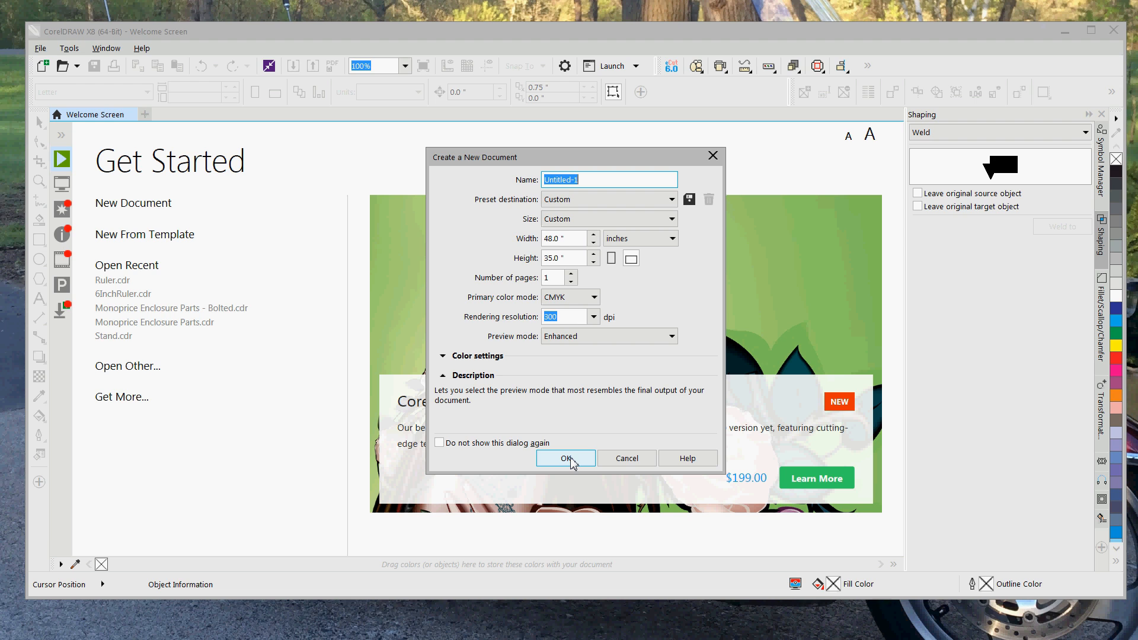
{"action": "left_click", "coordinate": [565, 458]}
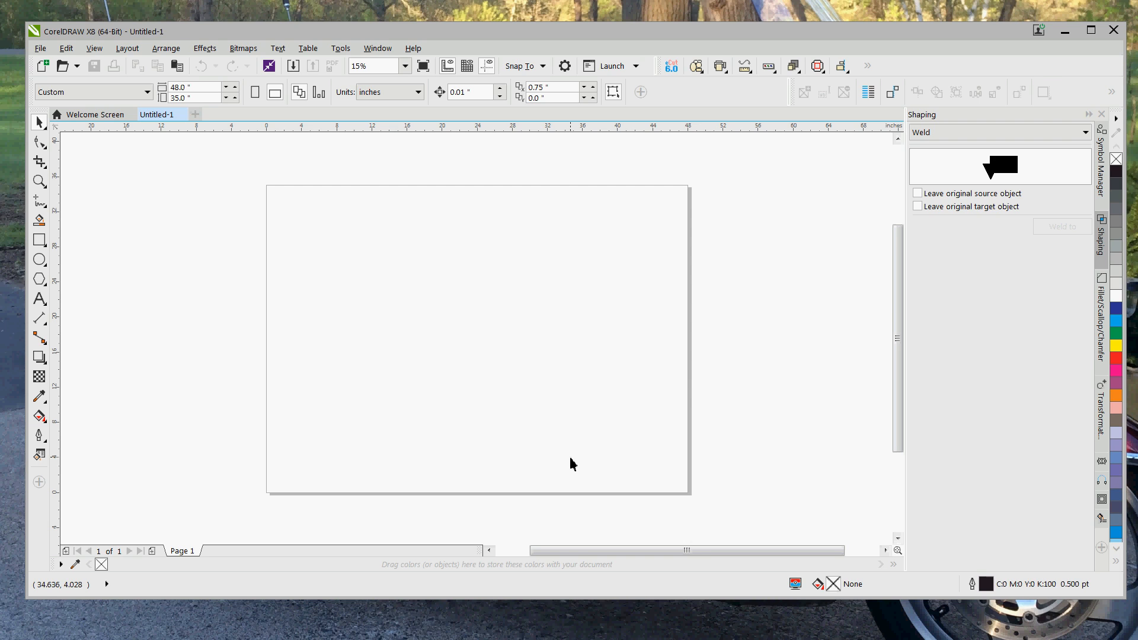
{"action": "mouse_move", "coordinate": [385, 286]}
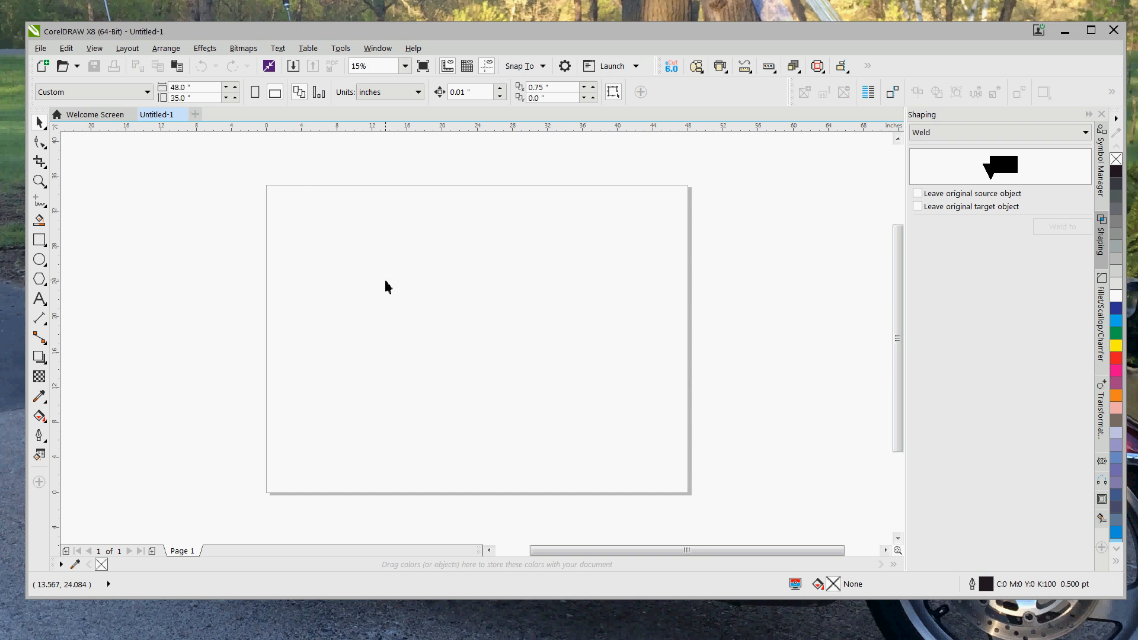
{"action": "mouse_move", "coordinate": [326, 176]}
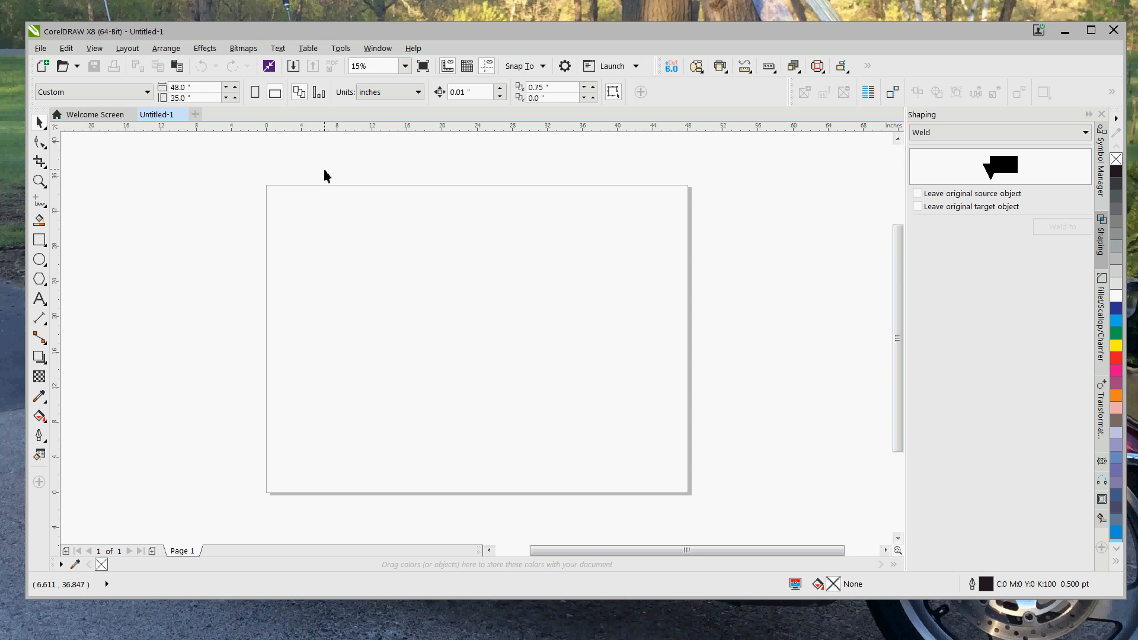
{"action": "mouse_move", "coordinate": [333, 101]}
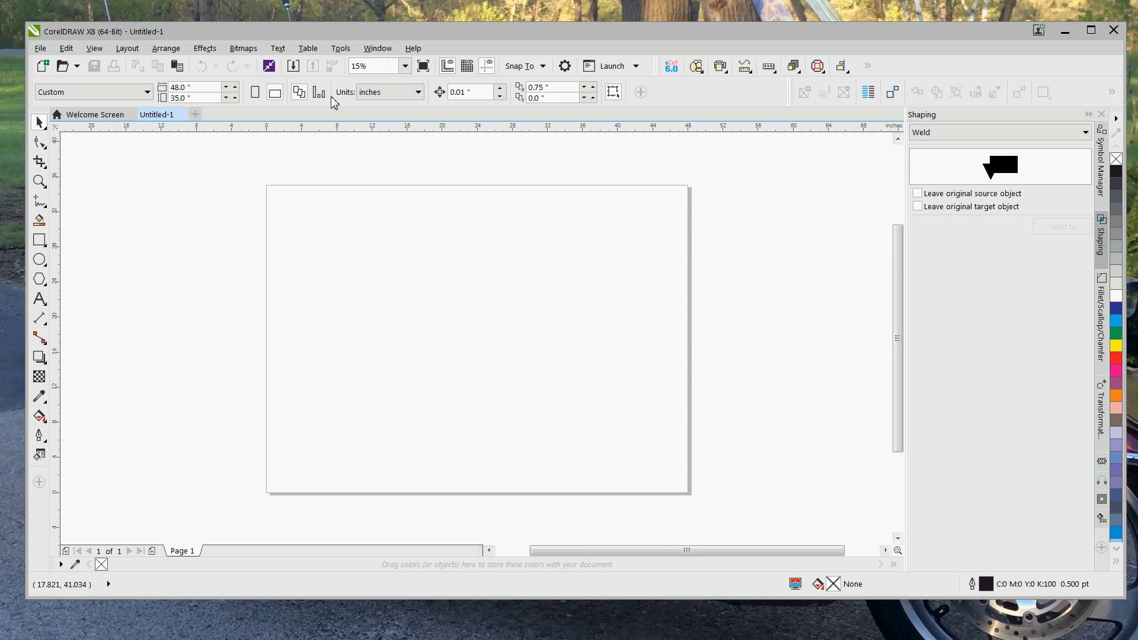
{"action": "mouse_move", "coordinate": [421, 245]}
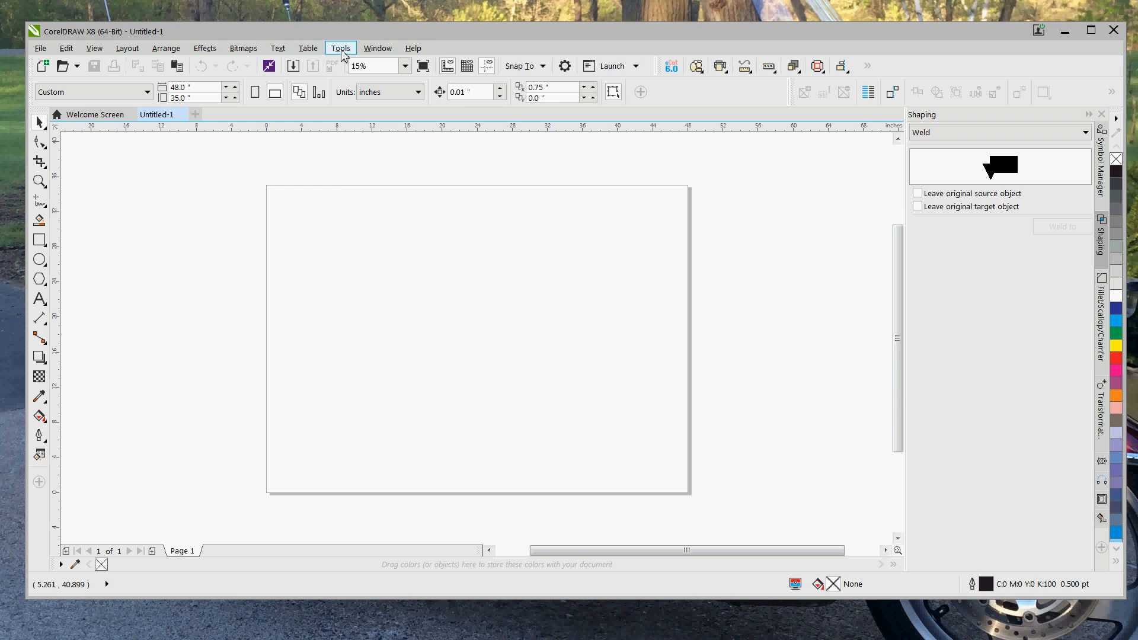
Open Run Macro from the Tools > Macros menu.
{"action": "left_click", "coordinate": [340, 48]}
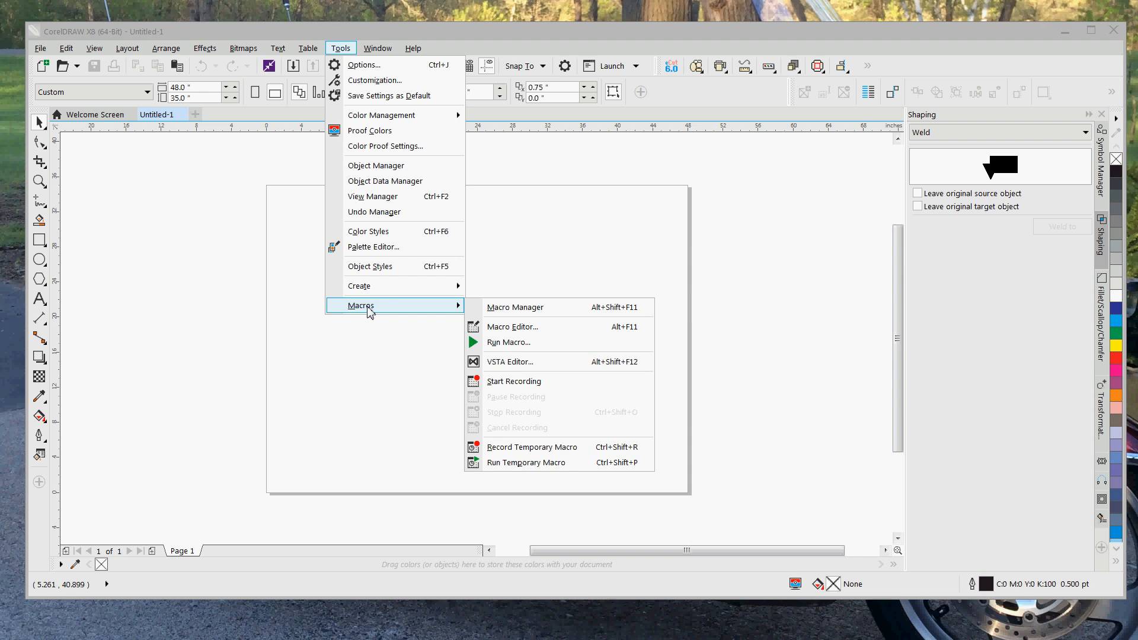
{"action": "mouse_move", "coordinate": [512, 326]}
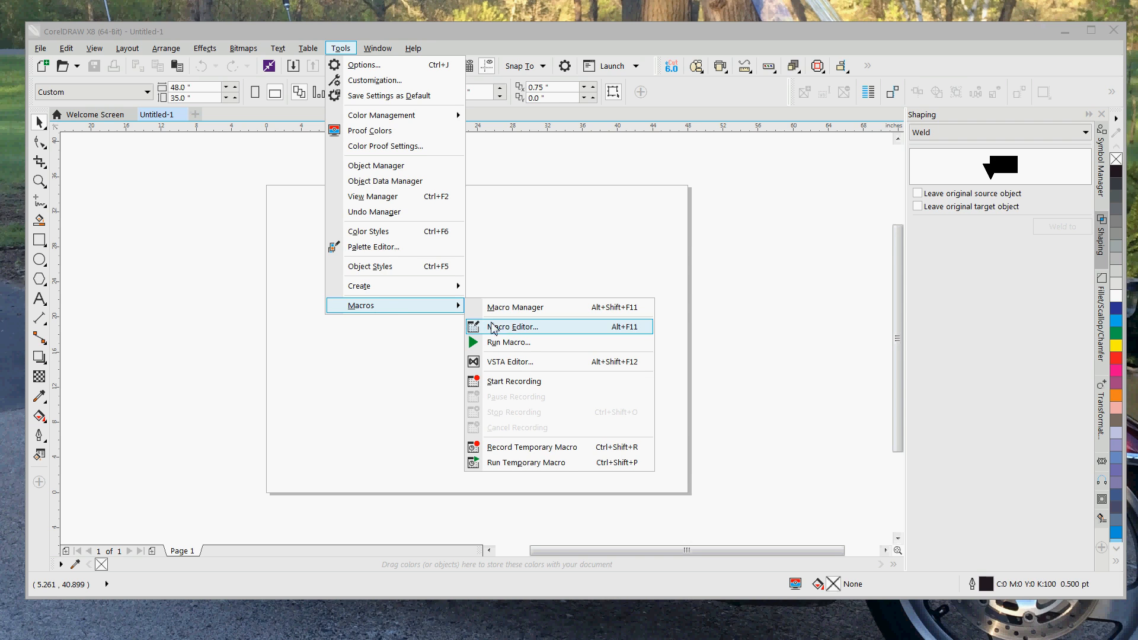
{"action": "mouse_move", "coordinate": [524, 342]}
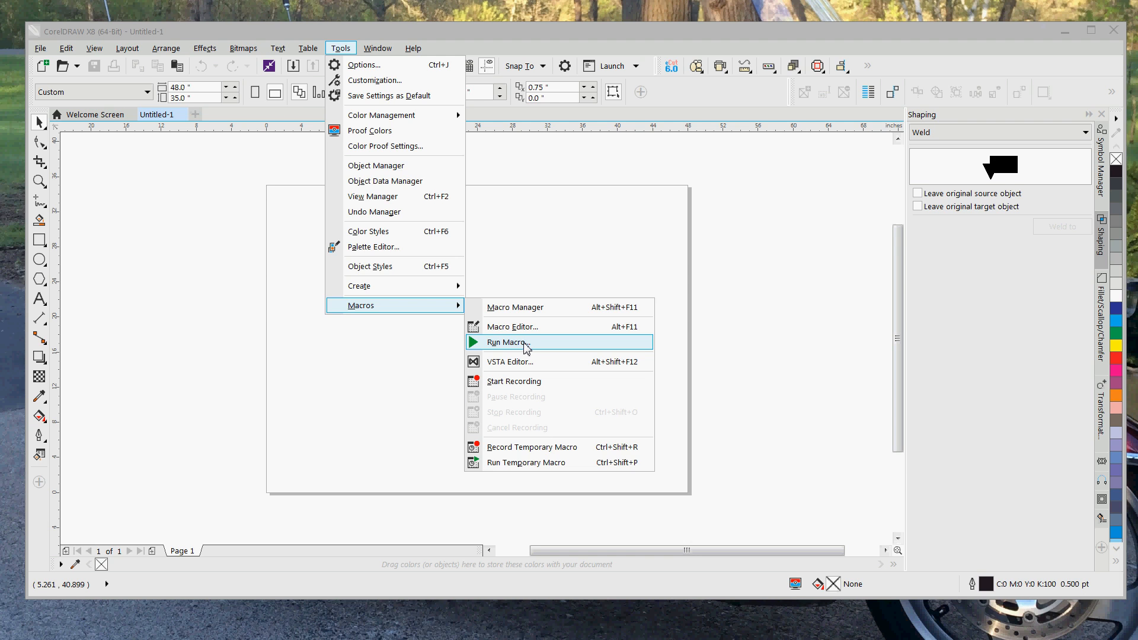
{"action": "left_click", "coordinate": [505, 342]}
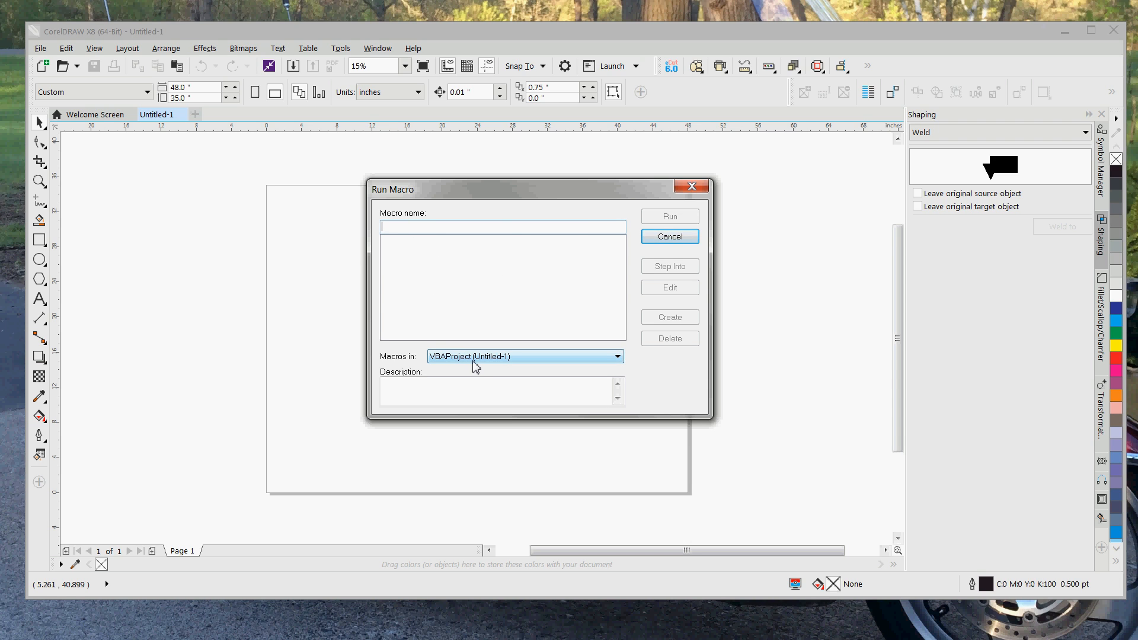
Run the RDWorksV8.UserInit macro from the RDWorks18V8 global macro project.
{"action": "left_click", "coordinate": [616, 356]}
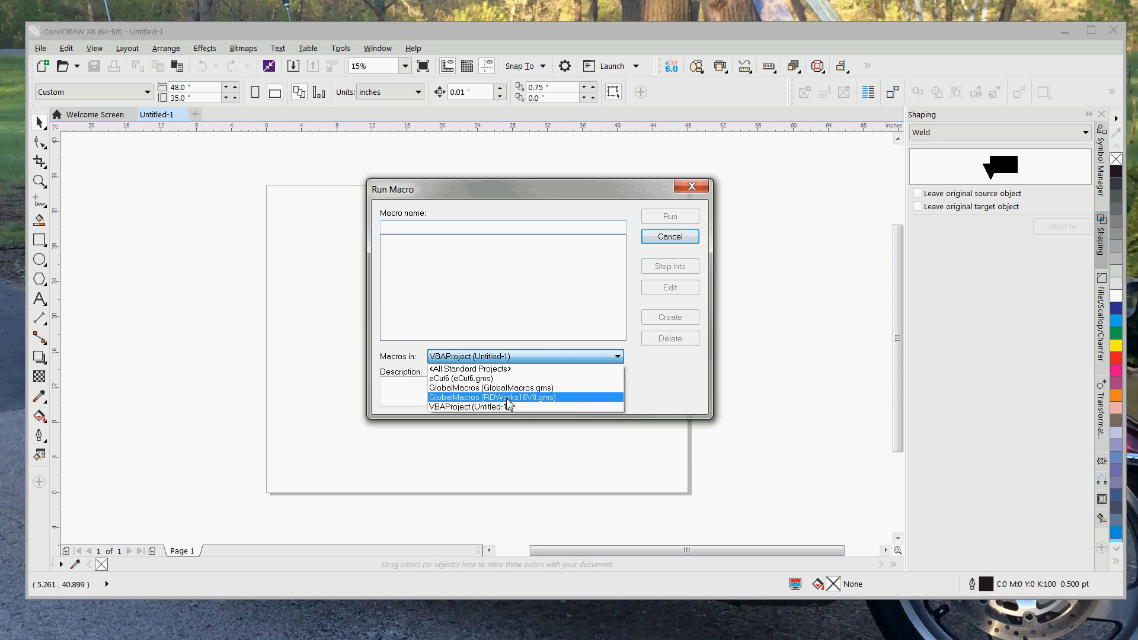
{"action": "mouse_move", "coordinate": [530, 405]}
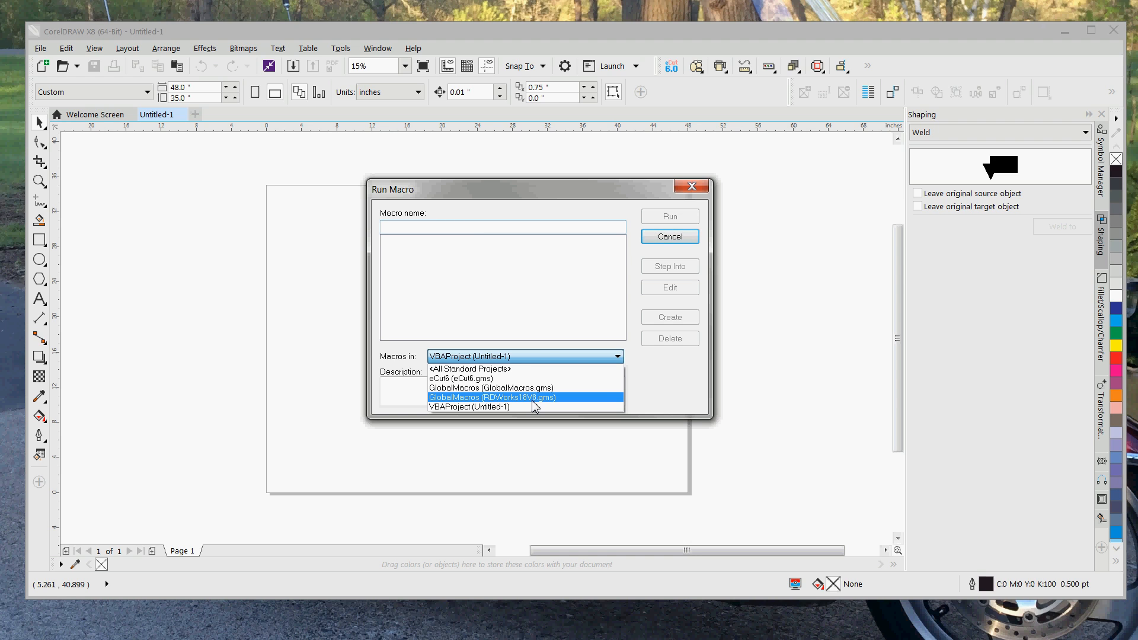
{"action": "left_click", "coordinate": [491, 397]}
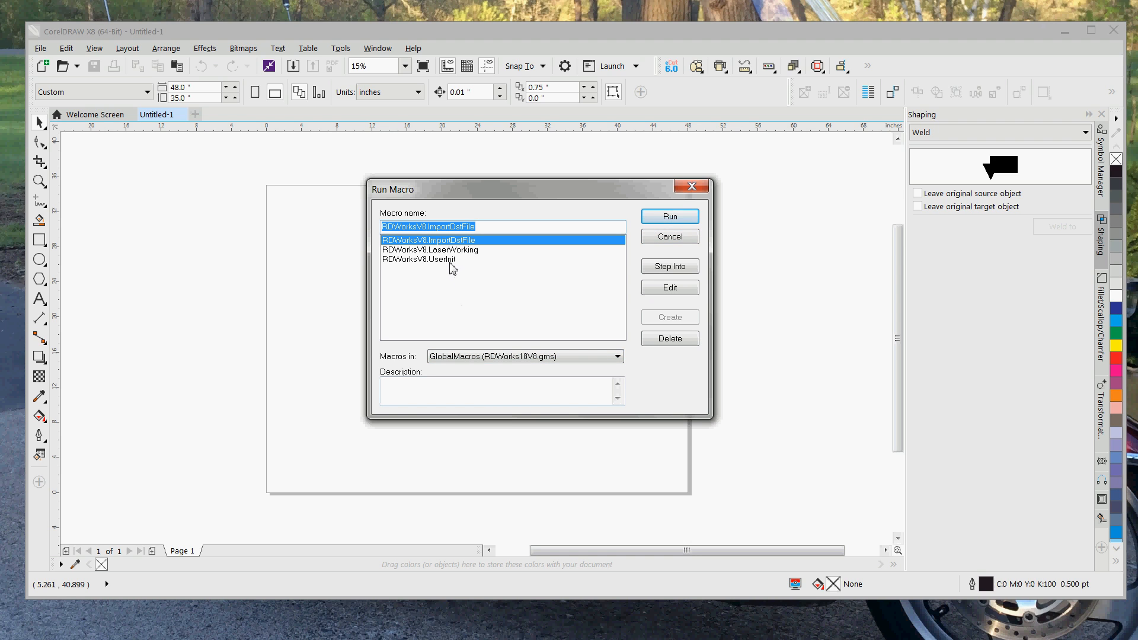
{"action": "left_click", "coordinate": [419, 259]}
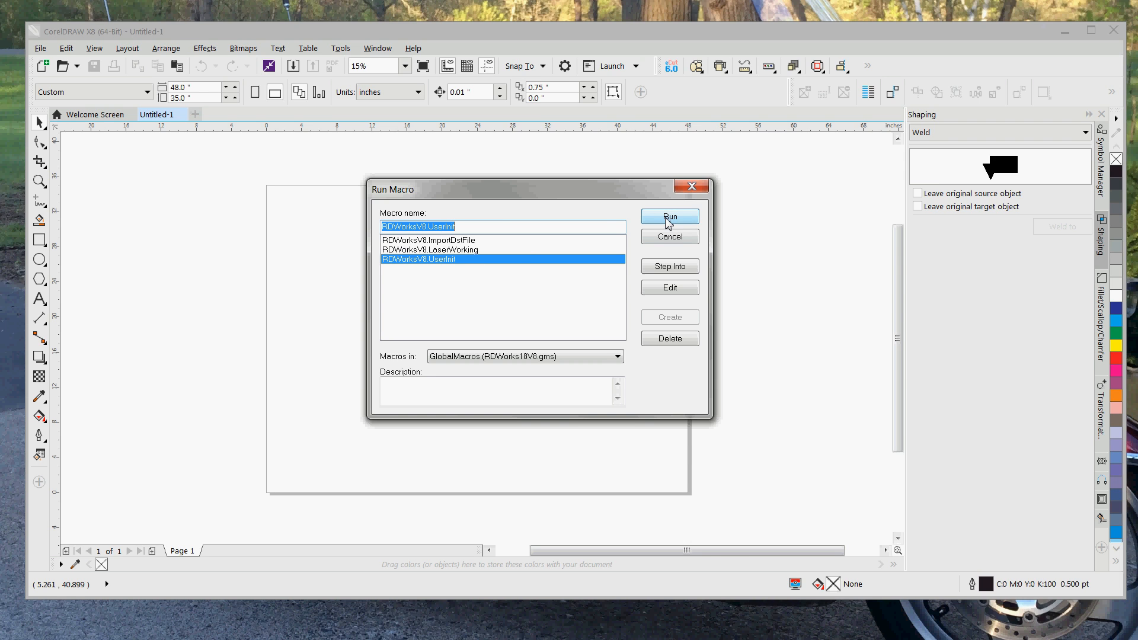
{"action": "left_click", "coordinate": [669, 216]}
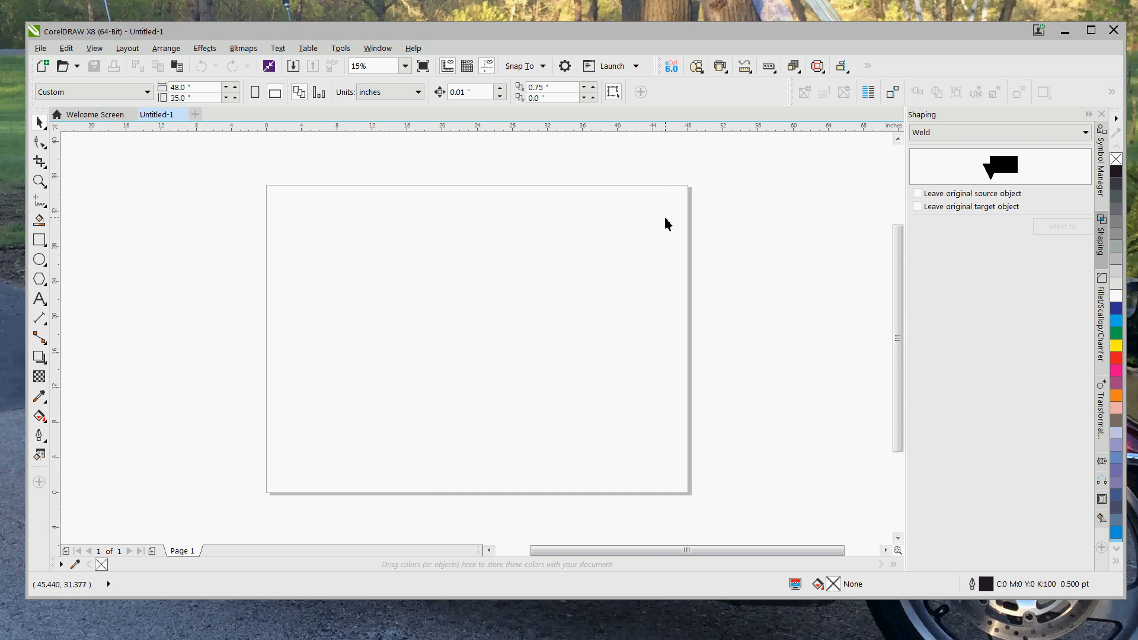
{"action": "mouse_move", "coordinate": [660, 169]}
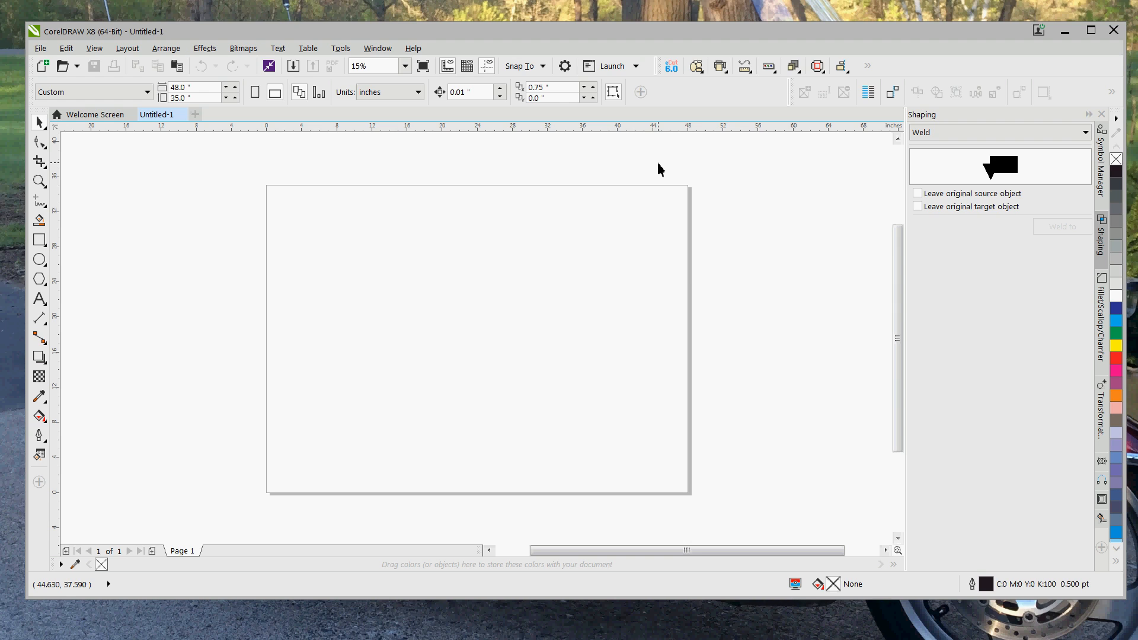
{"action": "mouse_move", "coordinate": [340, 48]}
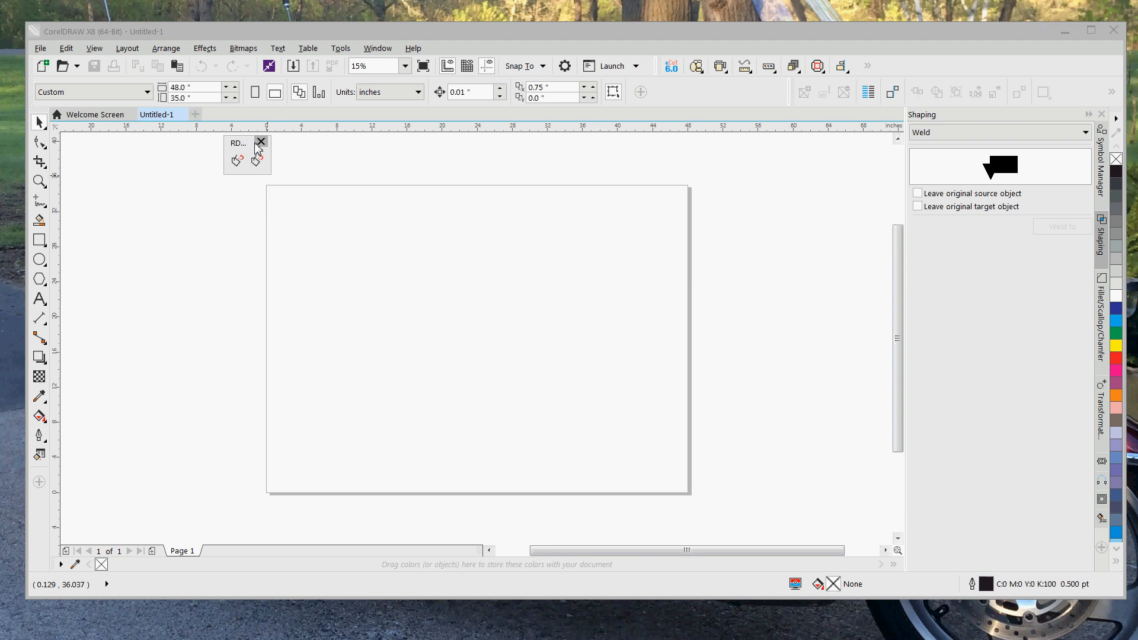
{"action": "mouse_move", "coordinate": [242, 148]}
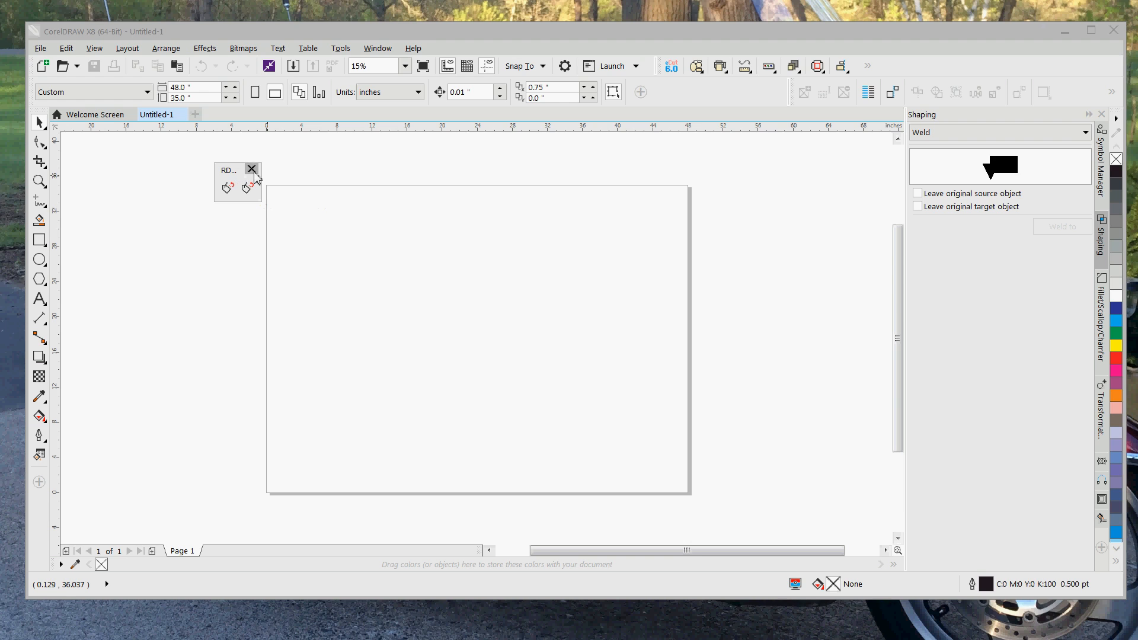
{"action": "mouse_move", "coordinate": [232, 178]}
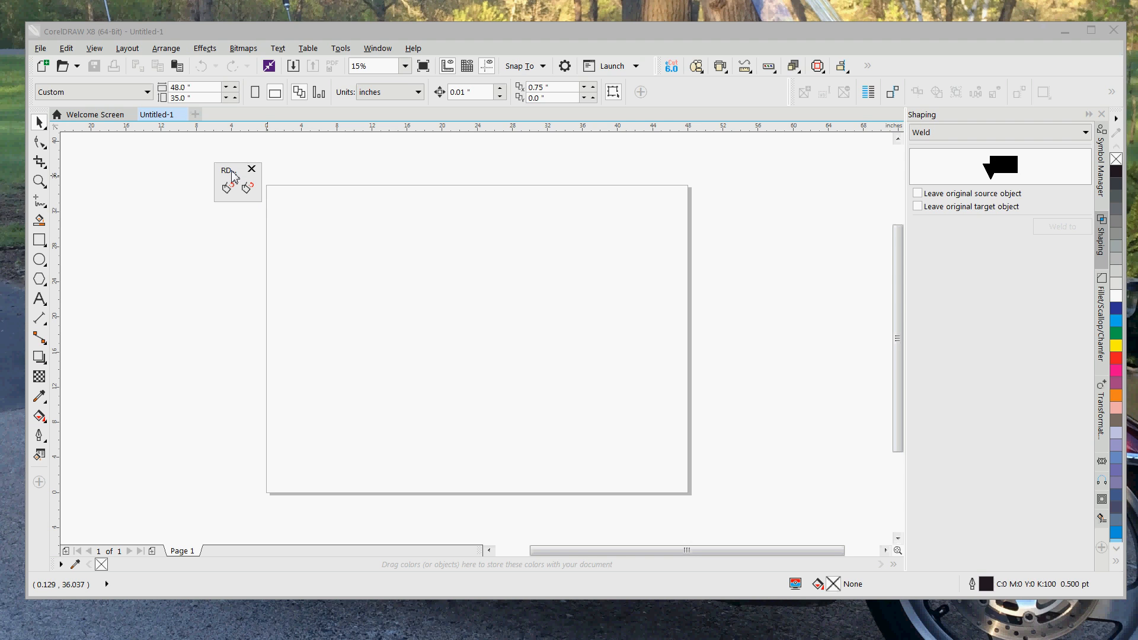
Drag the floating RD toolbar into the top toolbar area to dock it.
{"action": "left_click_drag", "start_coordinate": [227, 170], "coordinate": [108, 192]}
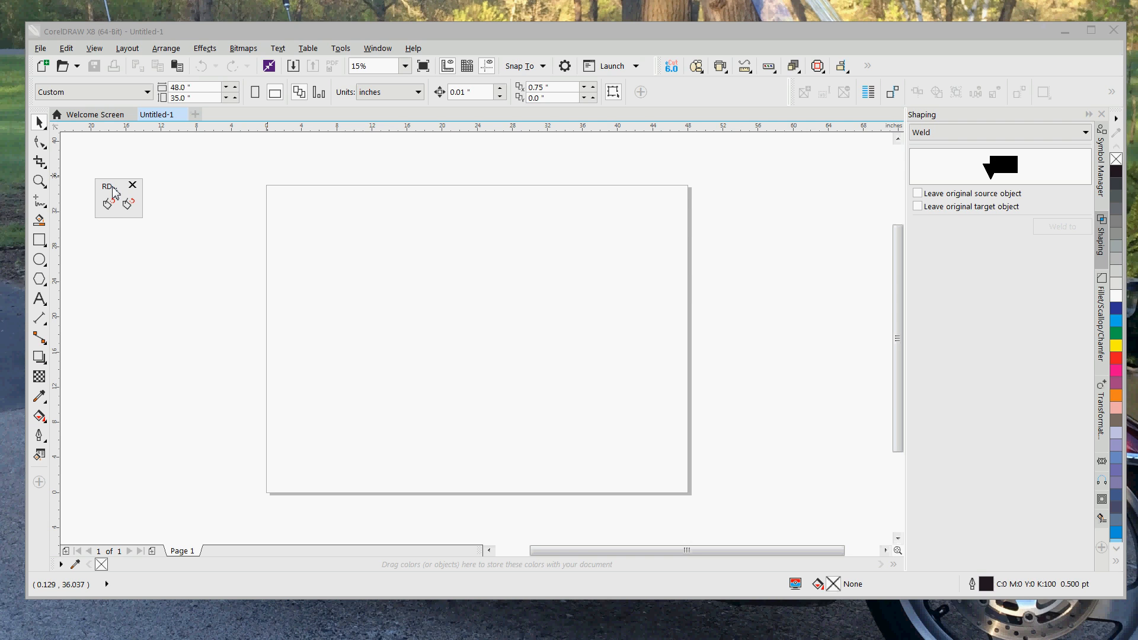
{"action": "mouse_move", "coordinate": [125, 200]}
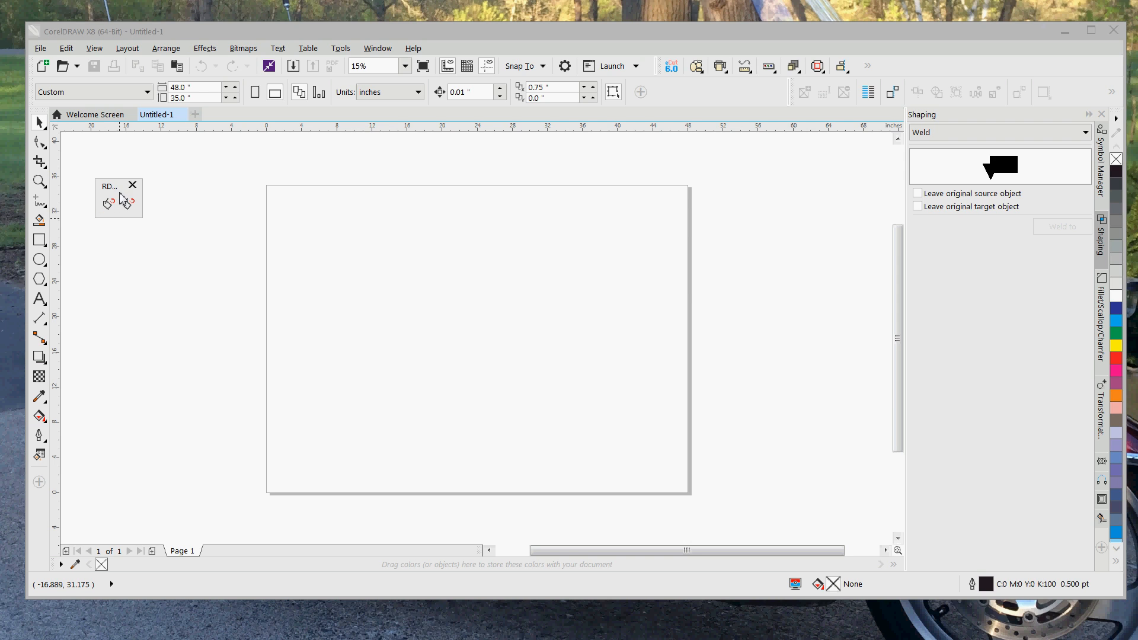
{"action": "mouse_move", "coordinate": [111, 191]}
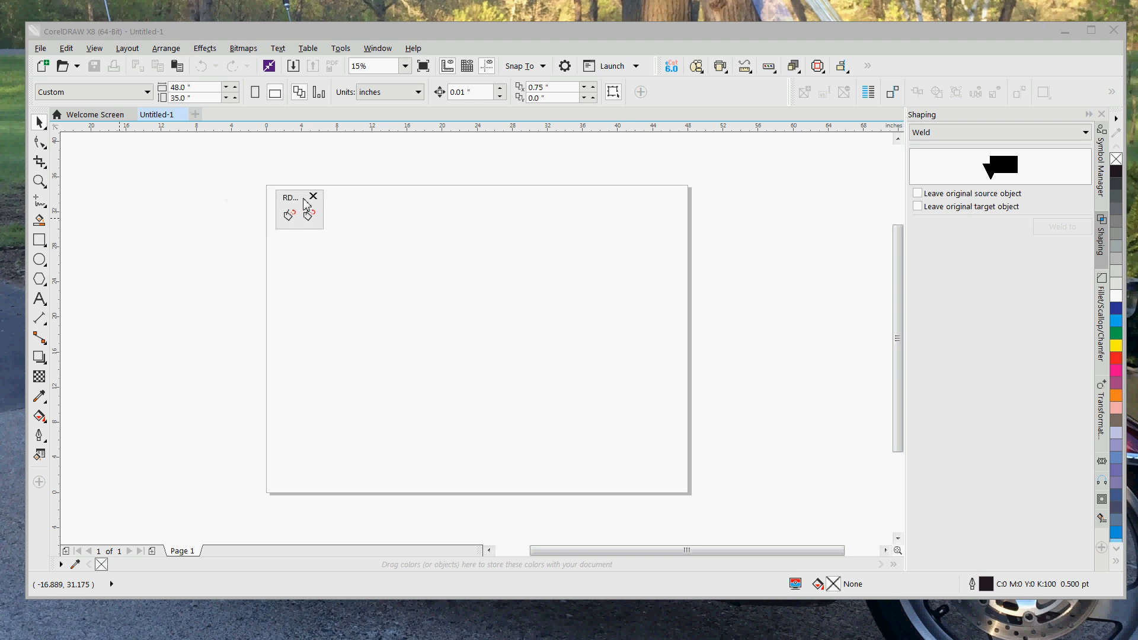
{"action": "left_click_drag", "start_coordinate": [291, 197], "coordinate": [659, 142]}
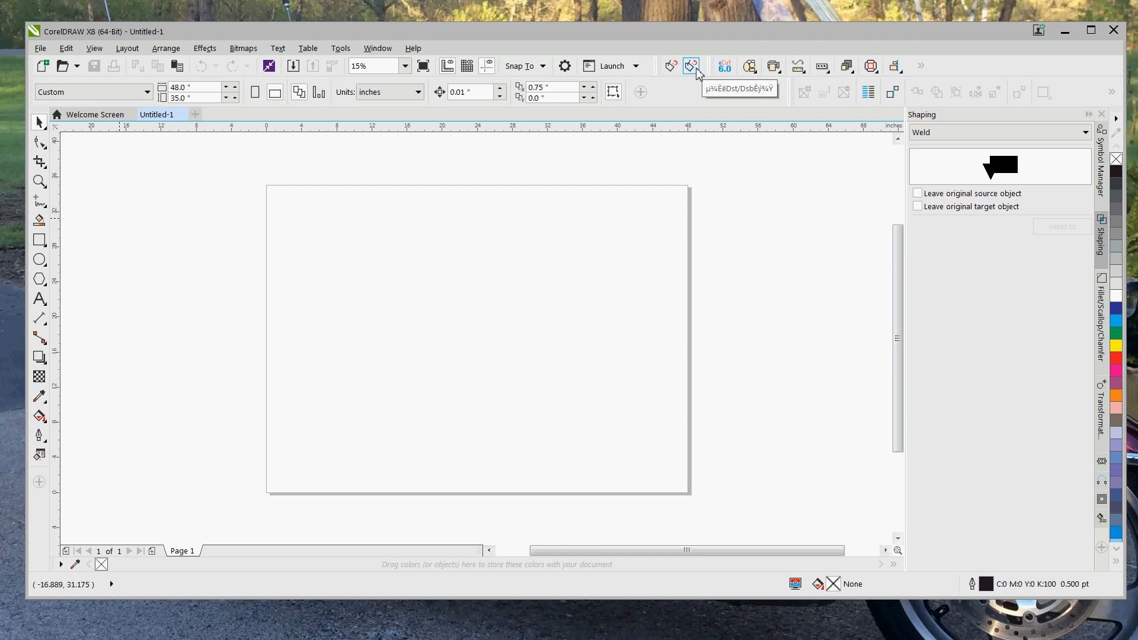
{"action": "mouse_move", "coordinate": [670, 66]}
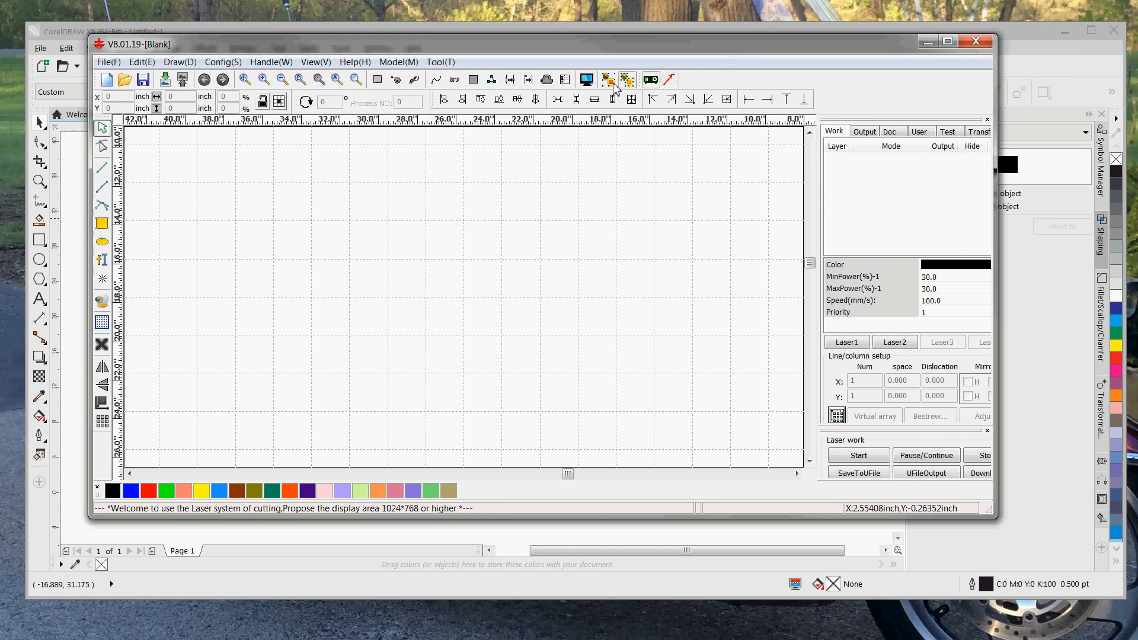
Switch the RDWorks interface to Simplified Chinese and browse its menus.
{"action": "left_click", "coordinate": [355, 61]}
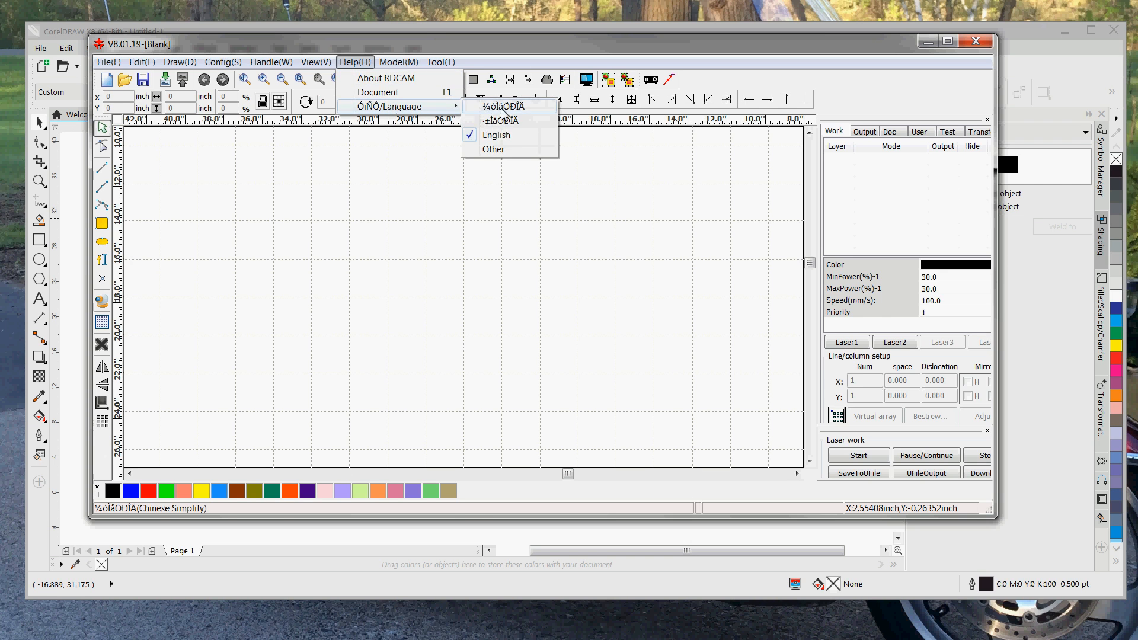
{"action": "left_click", "coordinate": [501, 106]}
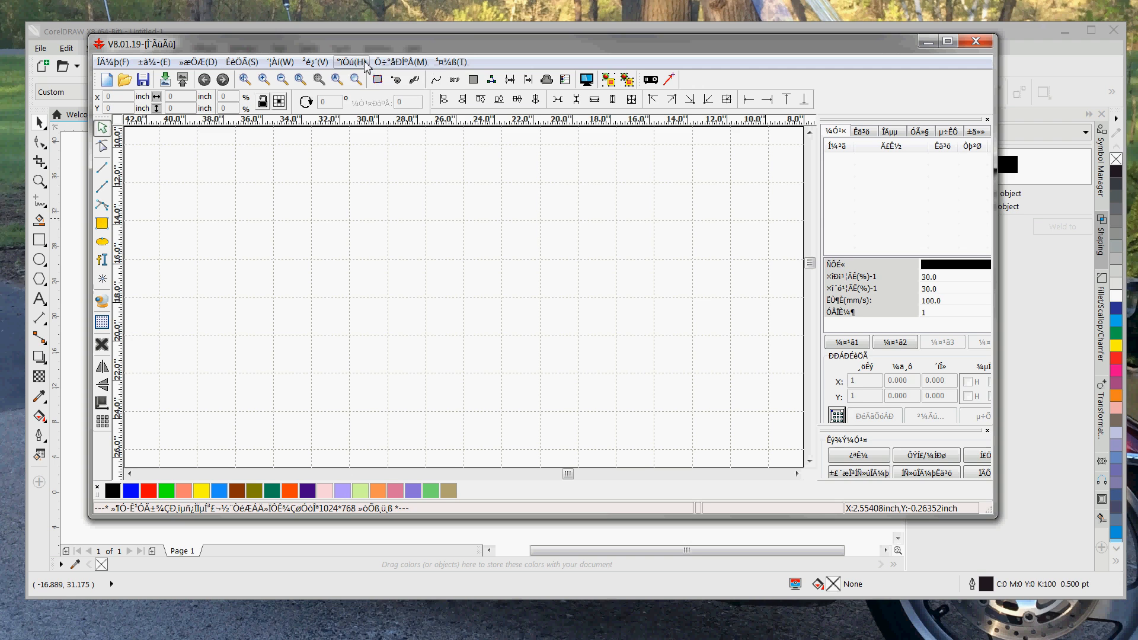
{"action": "left_click", "coordinate": [450, 61]}
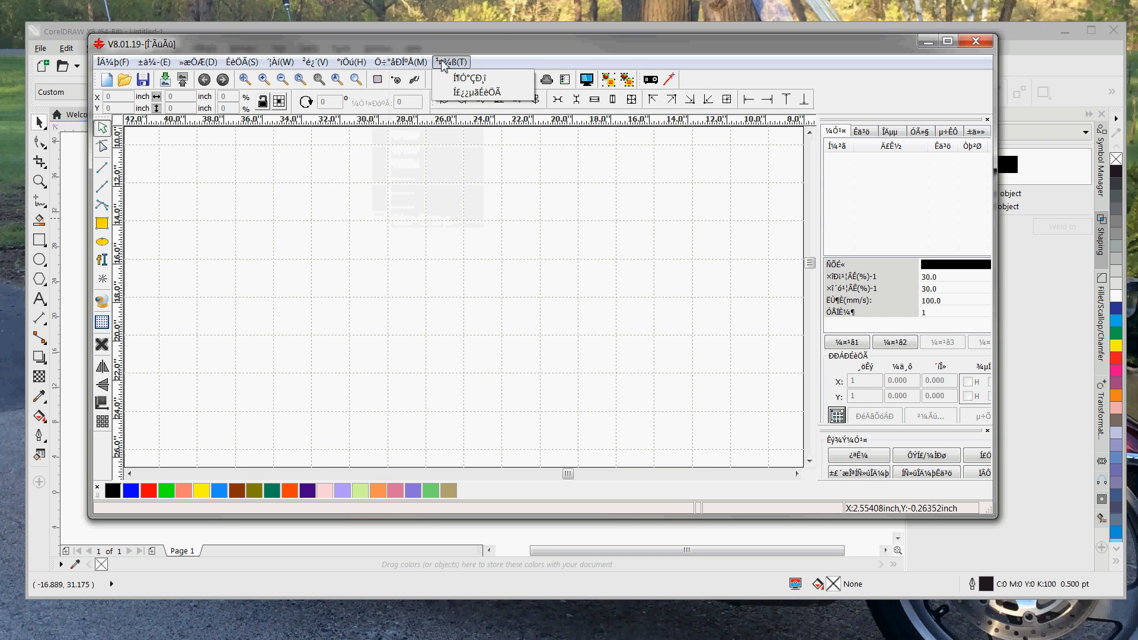
Restore the English interface language and close RDWorks.
{"action": "left_click", "coordinate": [352, 61]}
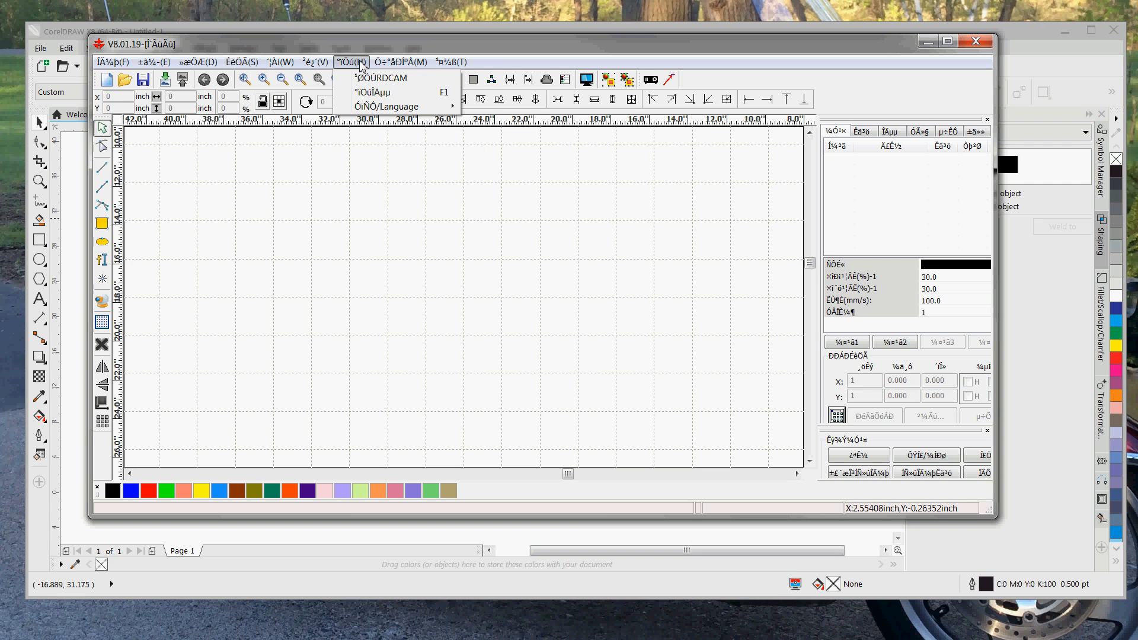
{"action": "left_click", "coordinate": [387, 107]}
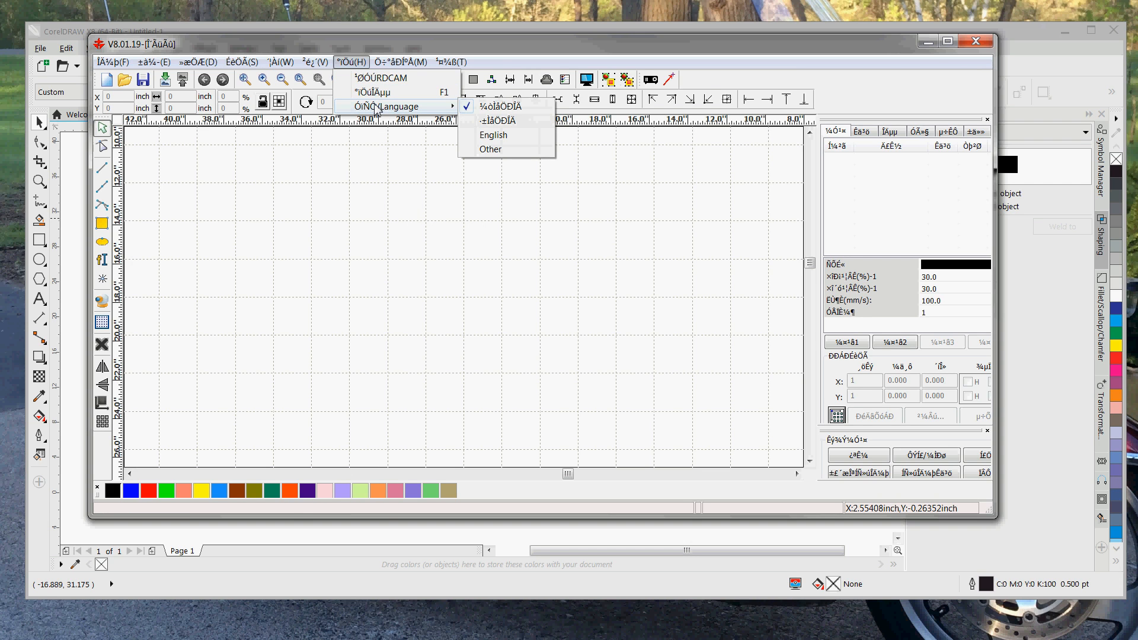
{"action": "left_click", "coordinate": [493, 135]}
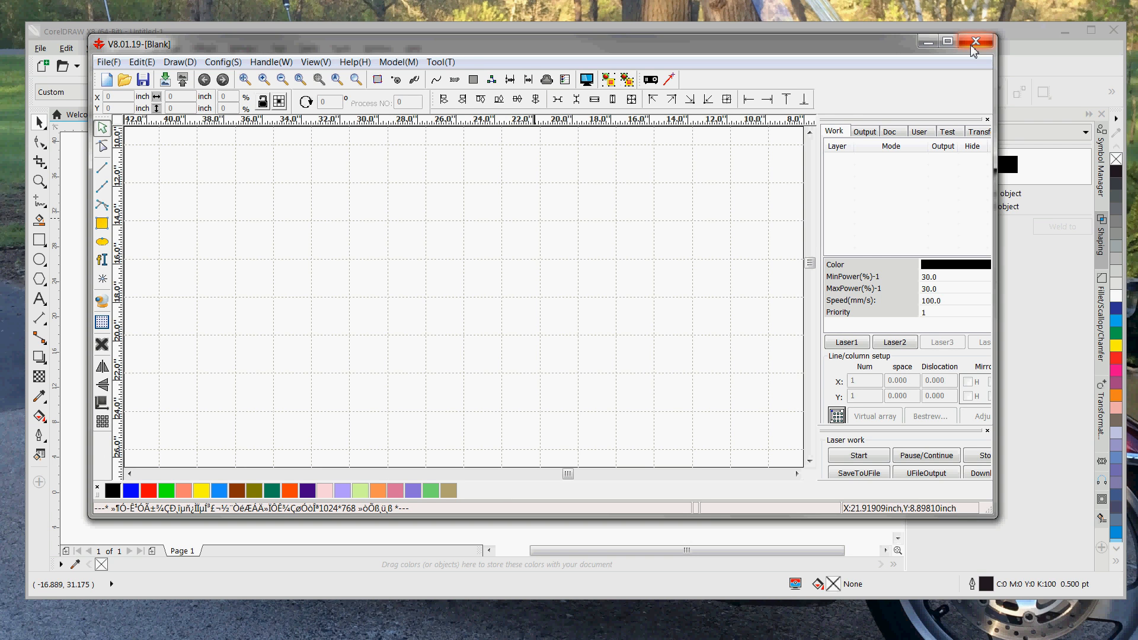
{"action": "left_click", "coordinate": [975, 42]}
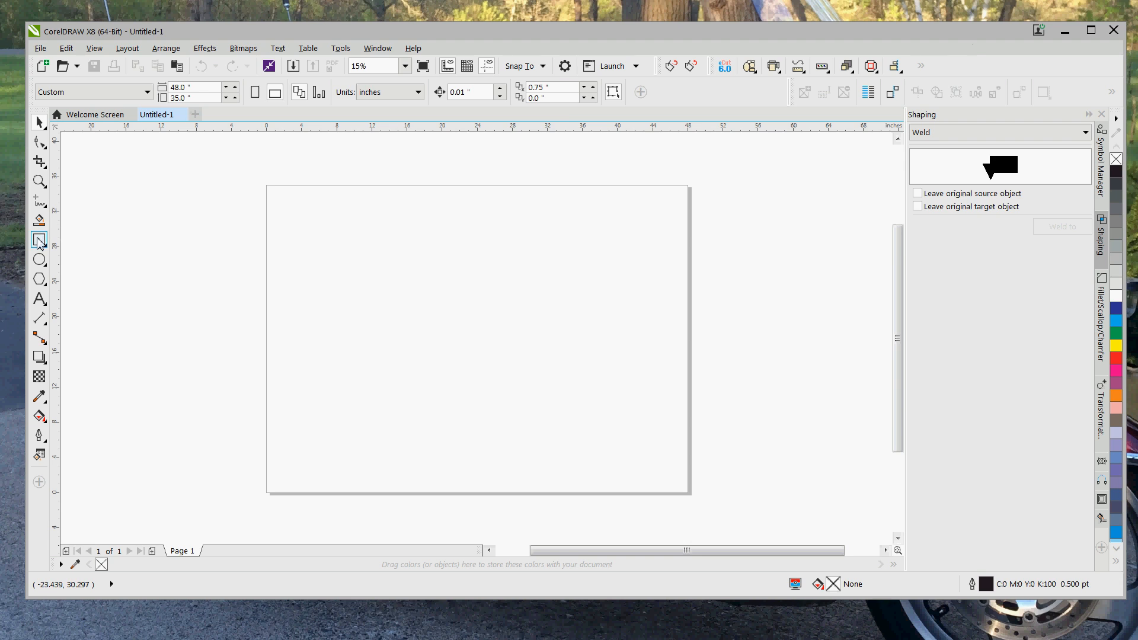
Draw a small rectangle, add the text TEST inside it, and select both.
{"action": "left_click", "coordinate": [39, 239]}
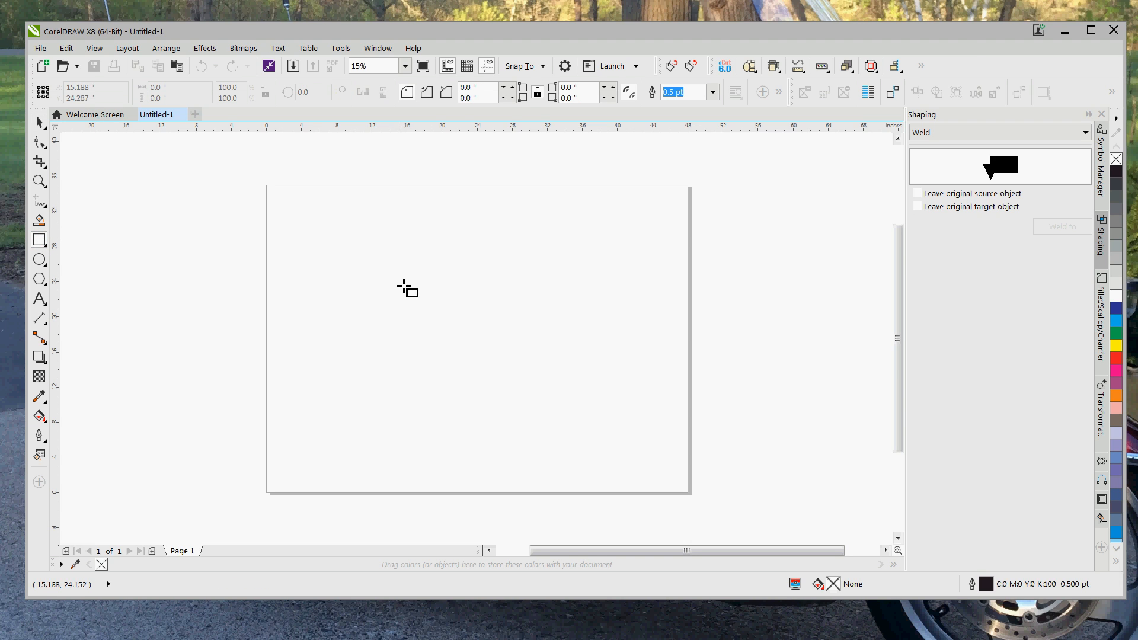
{"action": "left_click_drag", "start_coordinate": [379, 268], "coordinate": [416, 303]}
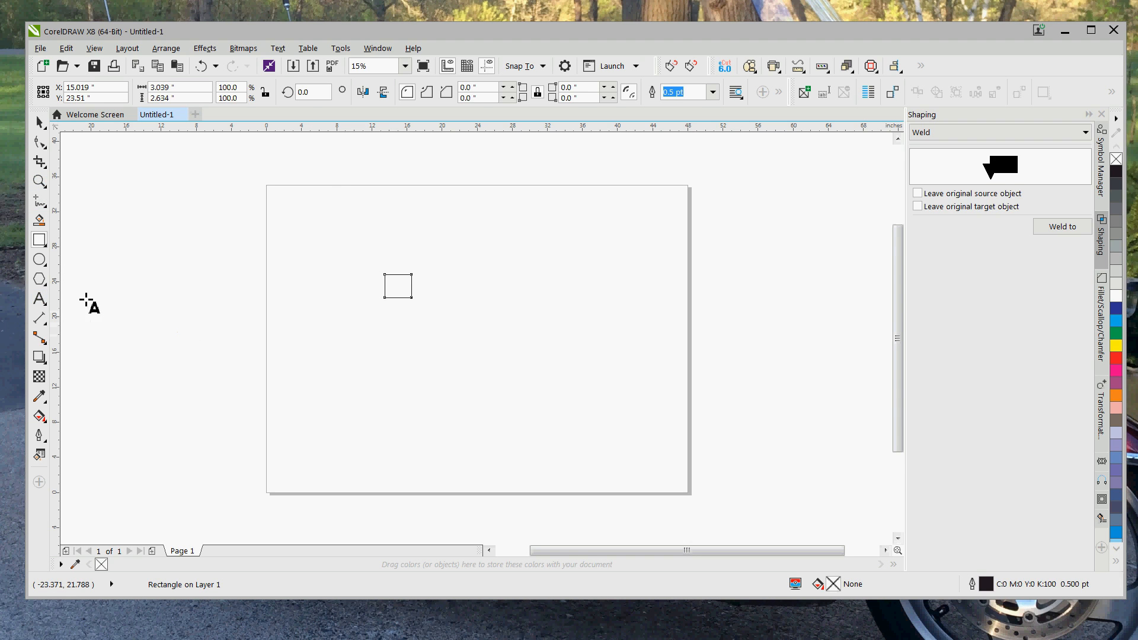
{"action": "left_click", "coordinate": [39, 299]}
{"action": "type", "text": "TEST"}
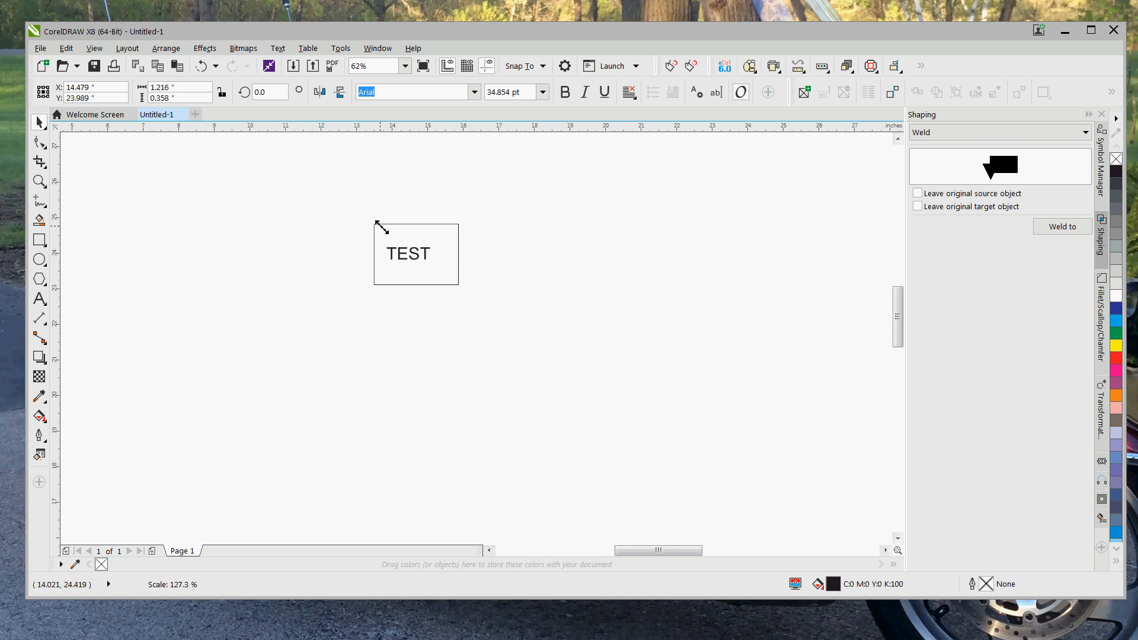
{"action": "left_click_drag", "start_coordinate": [378, 226], "coordinate": [458, 281]}
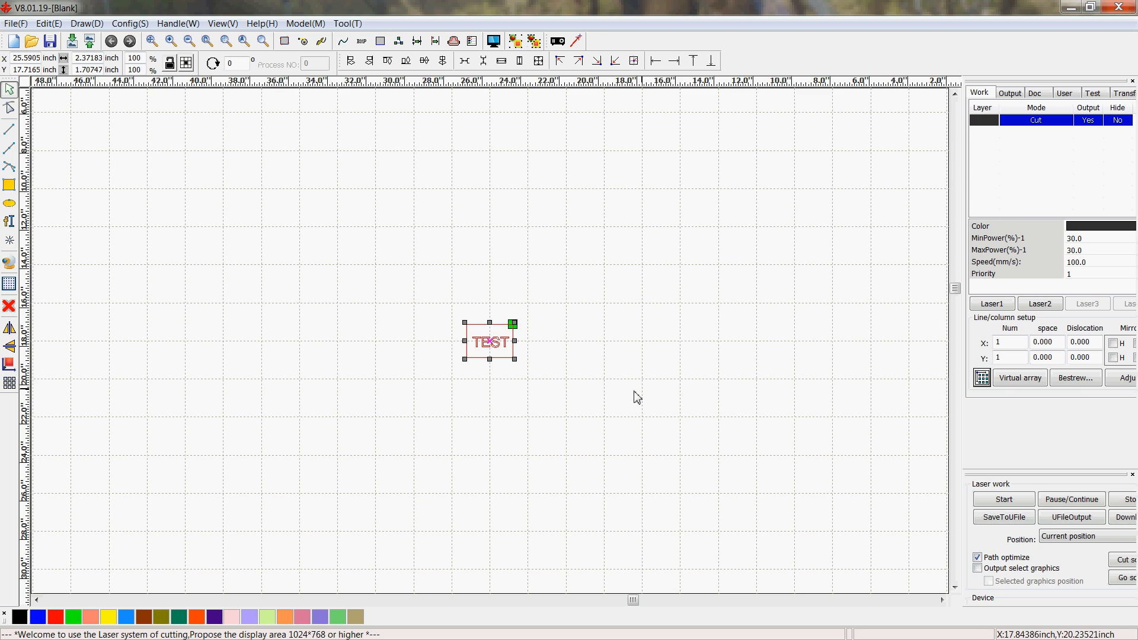
{"action": "mouse_move", "coordinate": [524, 357]}
{"action": "type", "text": "400"}
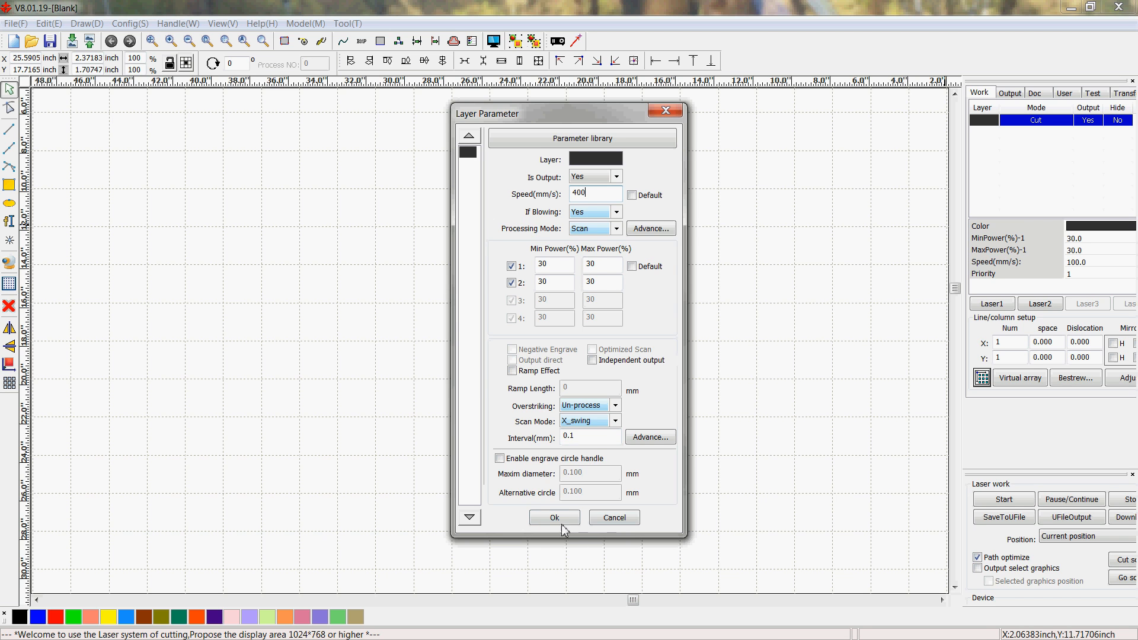
Confirm the TEST layer's Scan mode at 400 mm/s speed in Layer Parameter.
{"action": "left_click", "coordinate": [554, 517]}
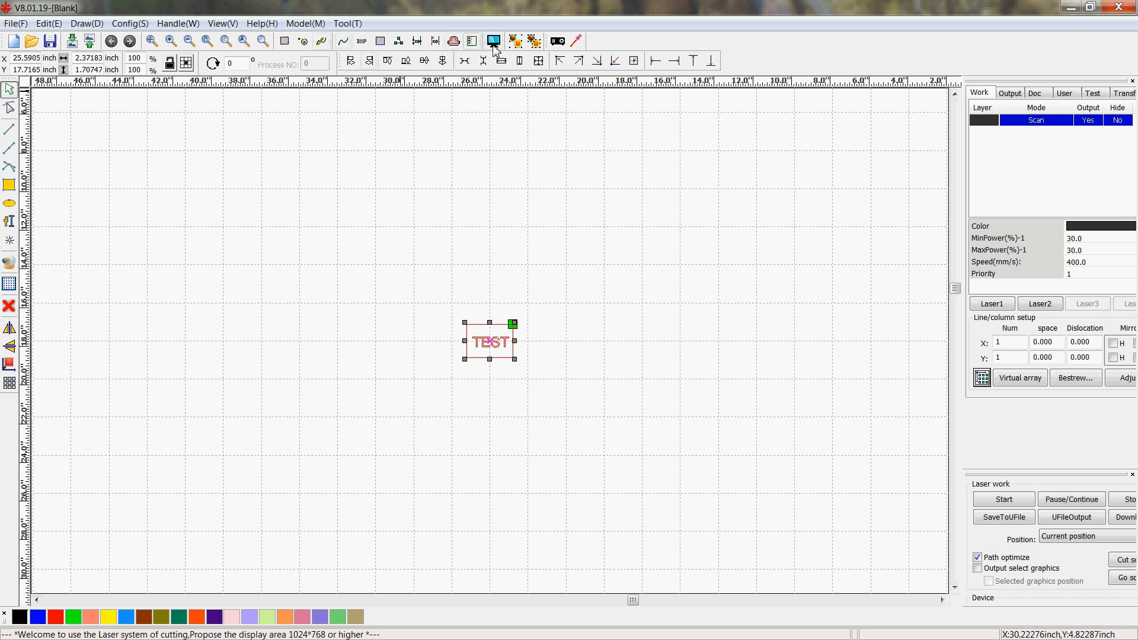
{"action": "left_click", "coordinate": [493, 41]}
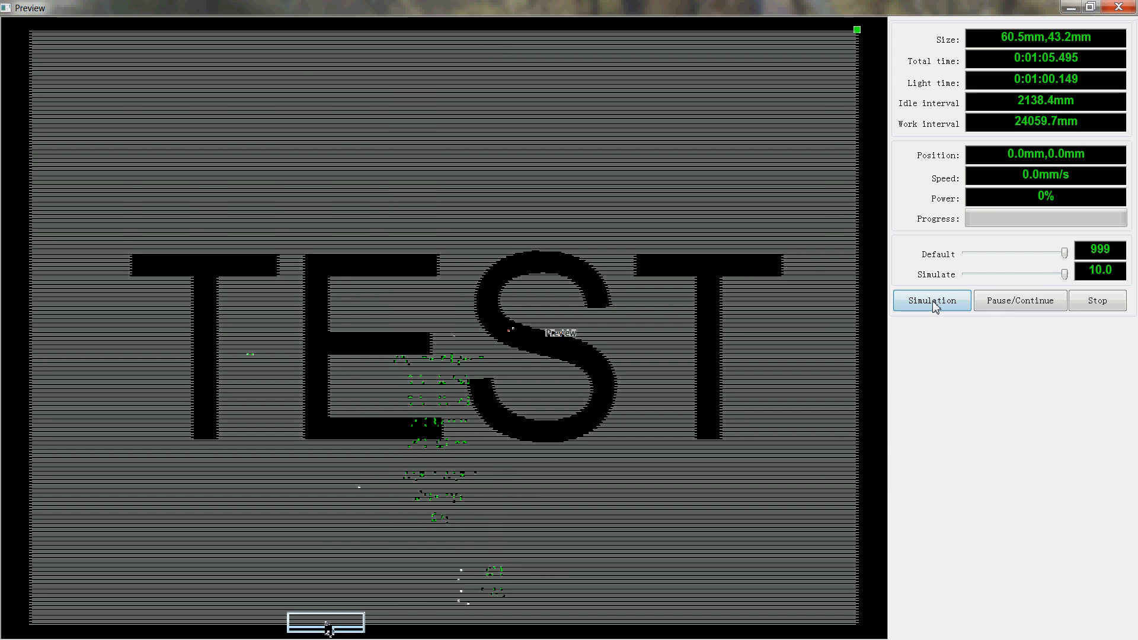
{"action": "left_click", "coordinate": [932, 299]}
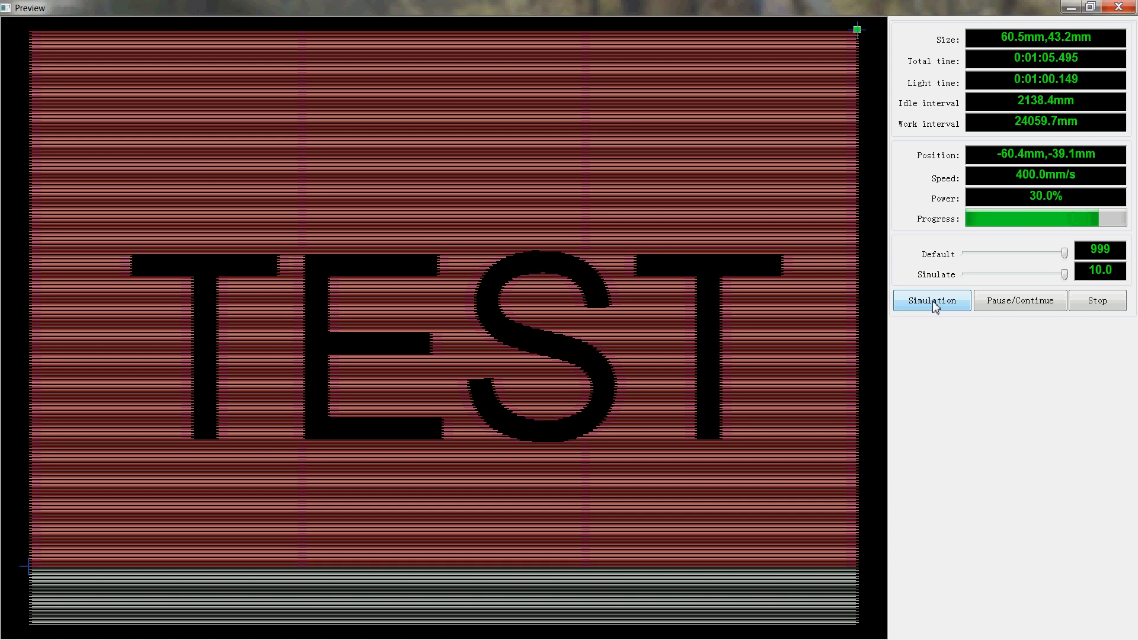
{"action": "left_click", "coordinate": [1098, 300]}
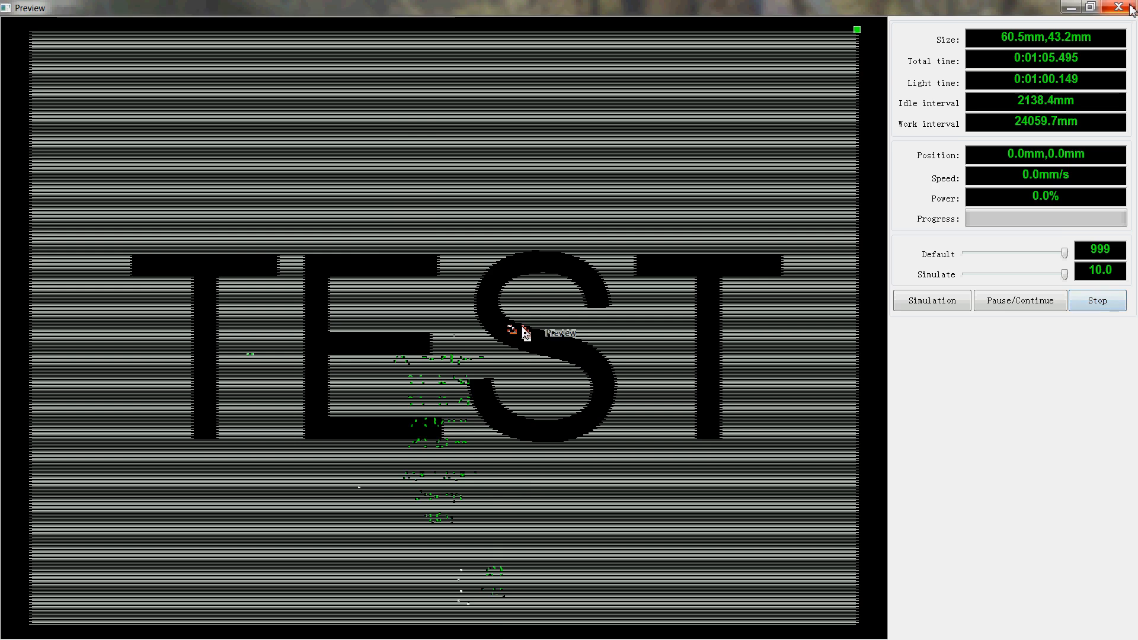
{"action": "left_click", "coordinate": [1119, 7]}
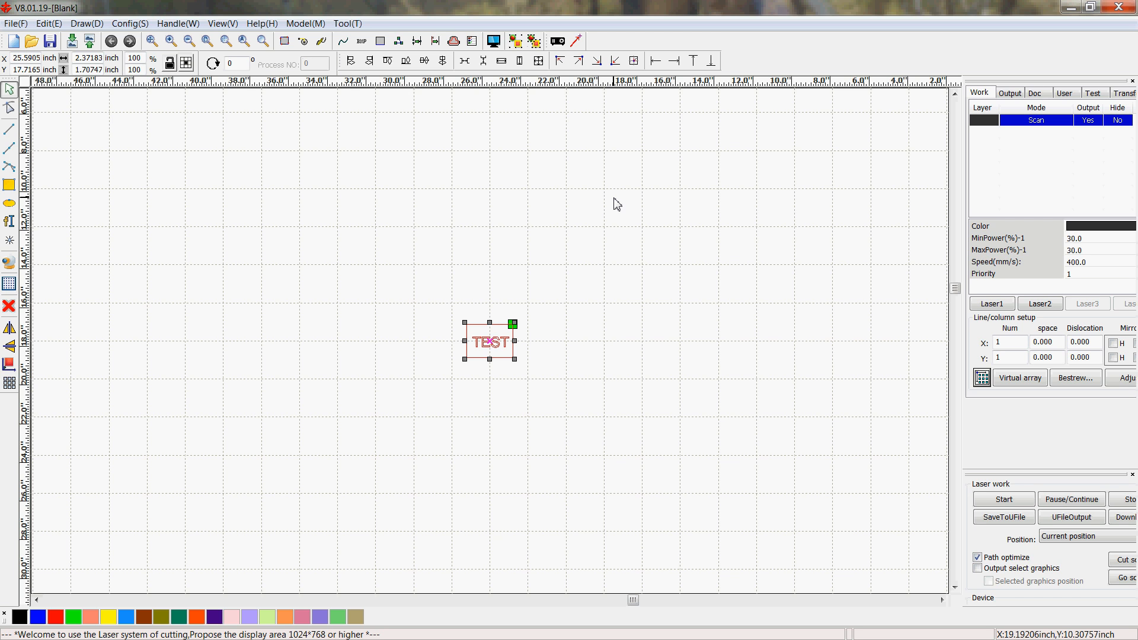
{"action": "mouse_move", "coordinate": [579, 16]}
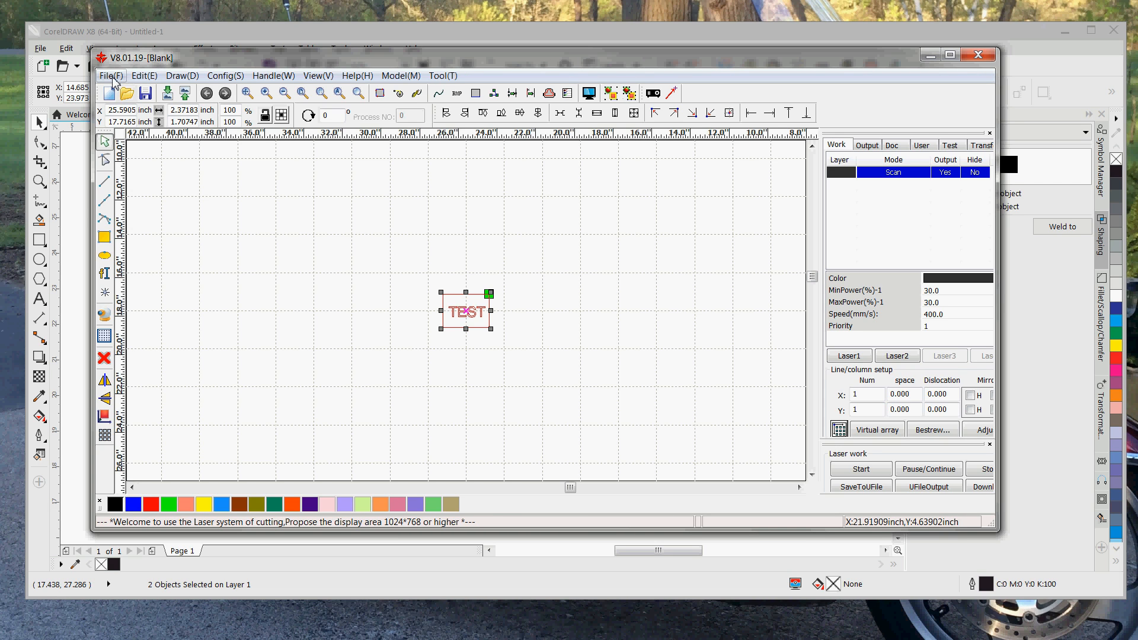
Open RDWorks' File menu to reach Save As for the TEST job.
{"action": "left_click", "coordinate": [111, 75]}
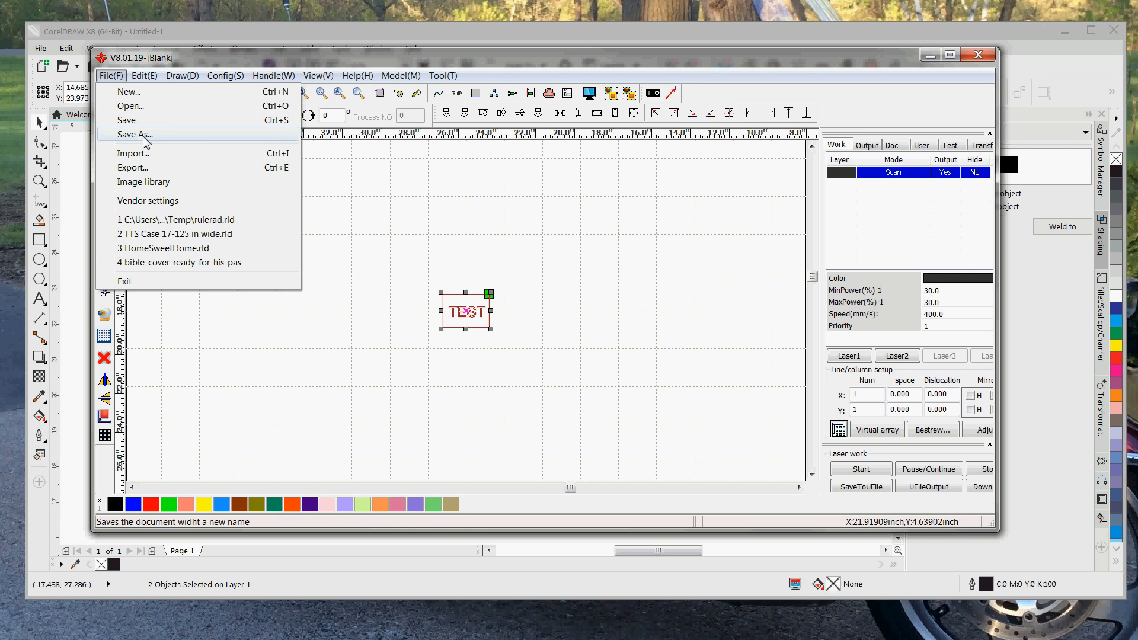